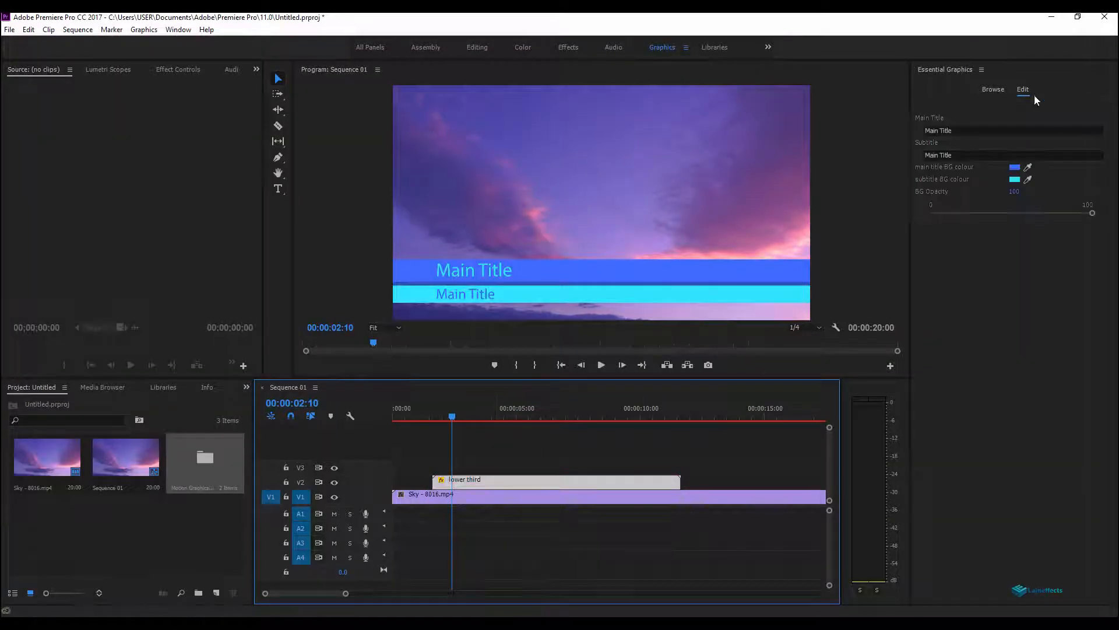
Change the lower third's main title to 'Magic Hour' and preview the map template.
text(Magic Hour)
text(Nice T)
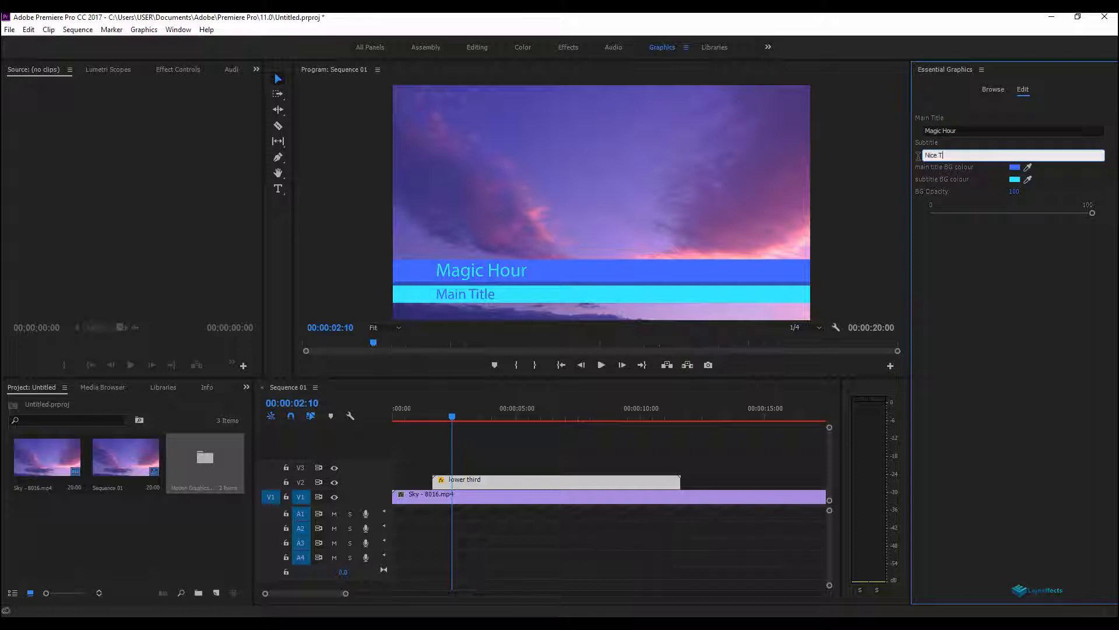
click(1015, 168)
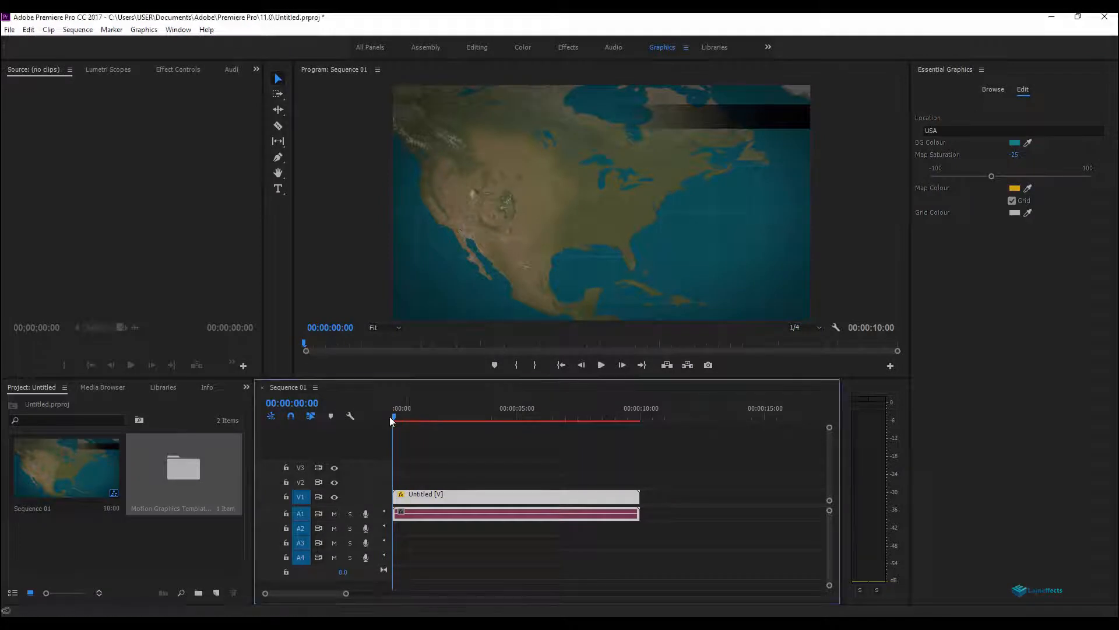
click(601, 364)
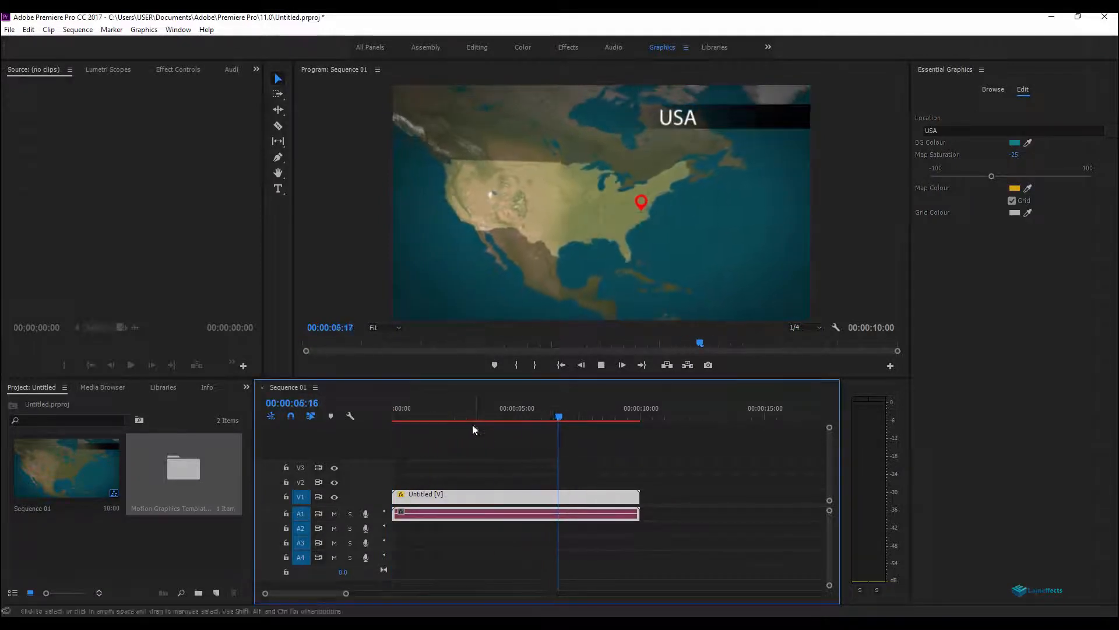
Replace the map's USA location label with France and preview it.
click(453, 416)
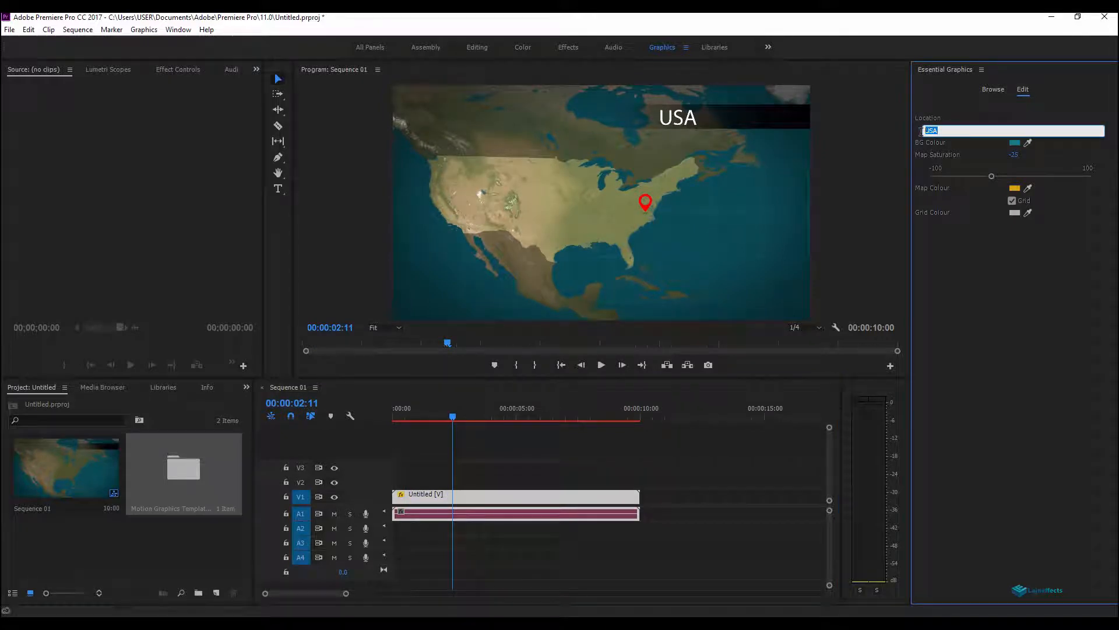
text(France)
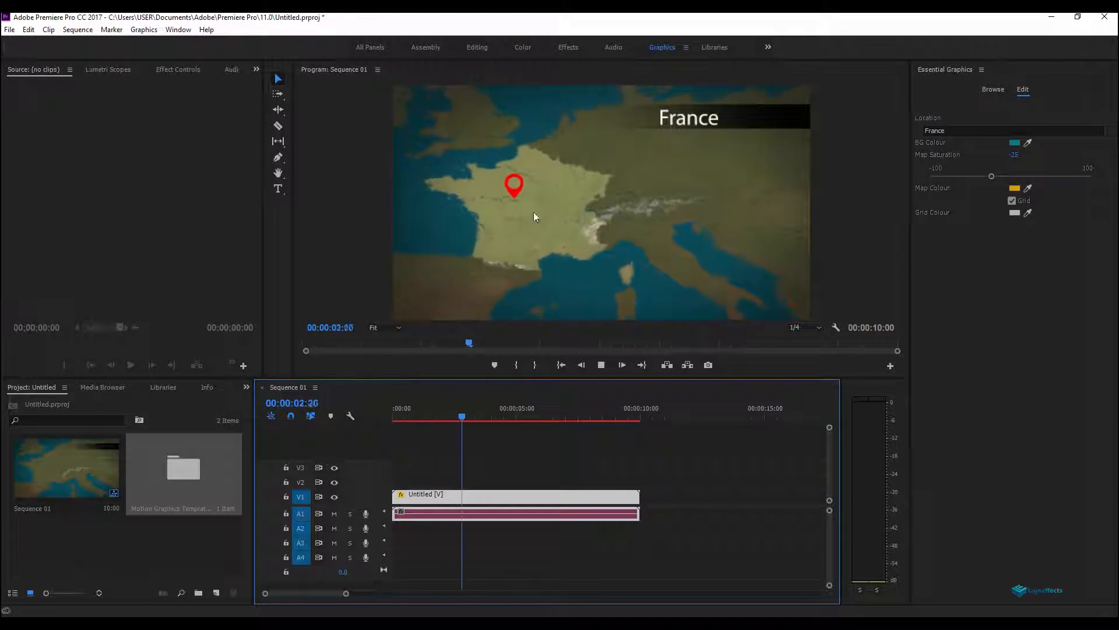
click(492, 416)
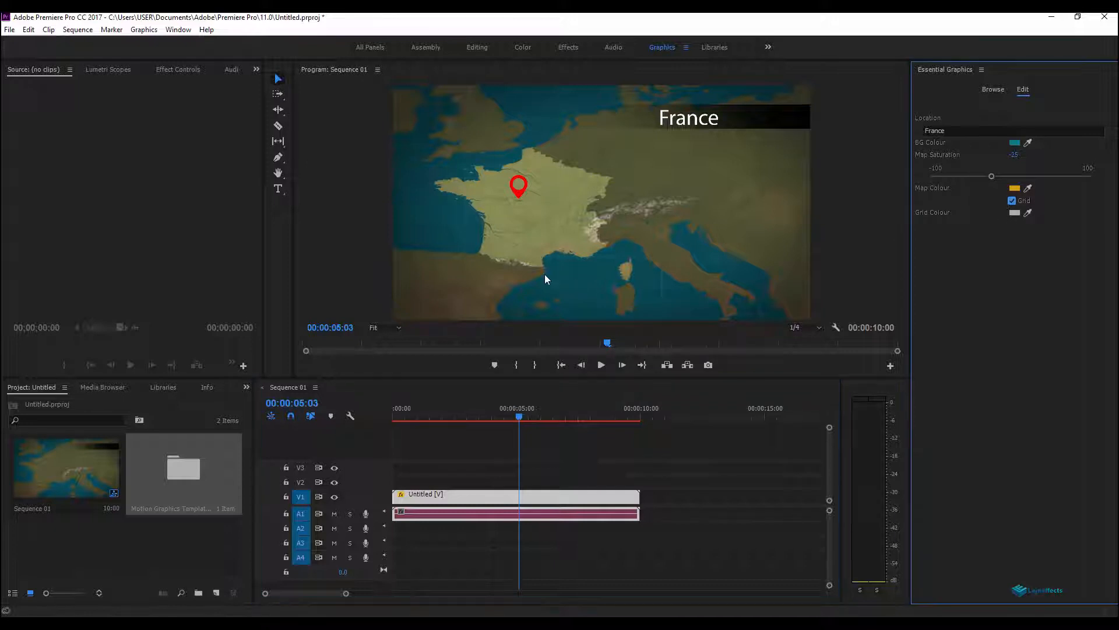
Change the location label to Tunisia, then try another country name.
double_click(934, 130)
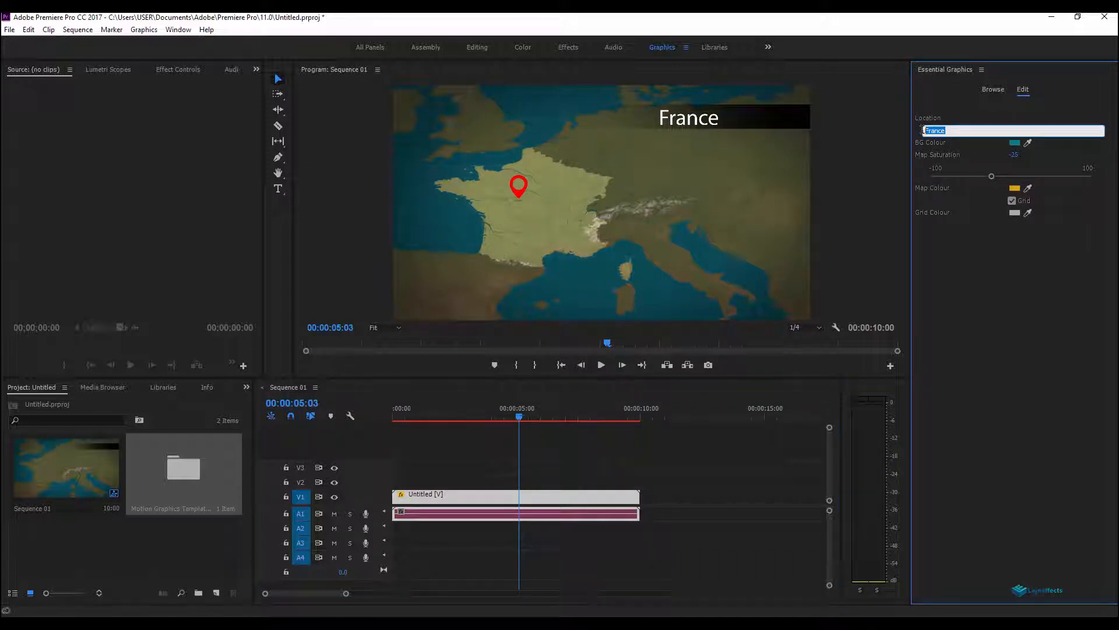
text(Tunisia)
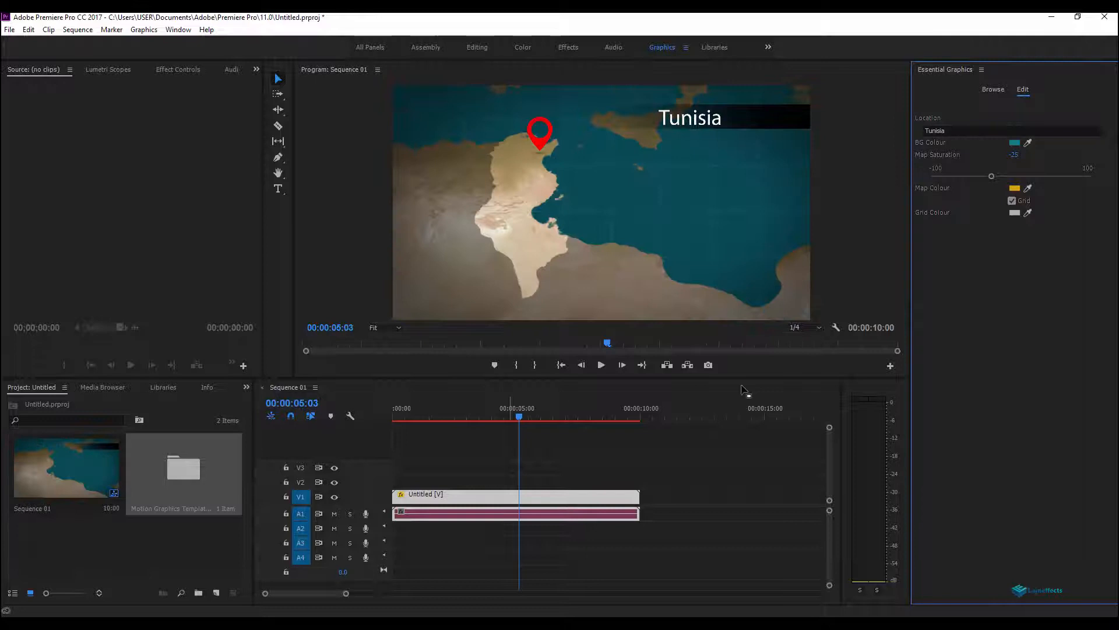
click(420, 417)
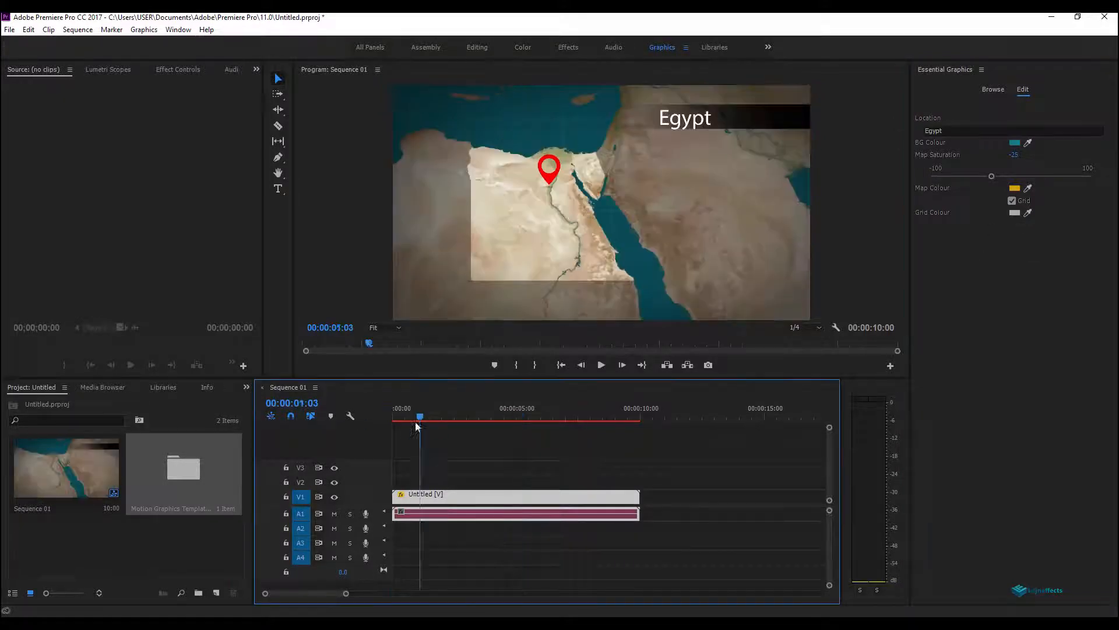
text(Australi)
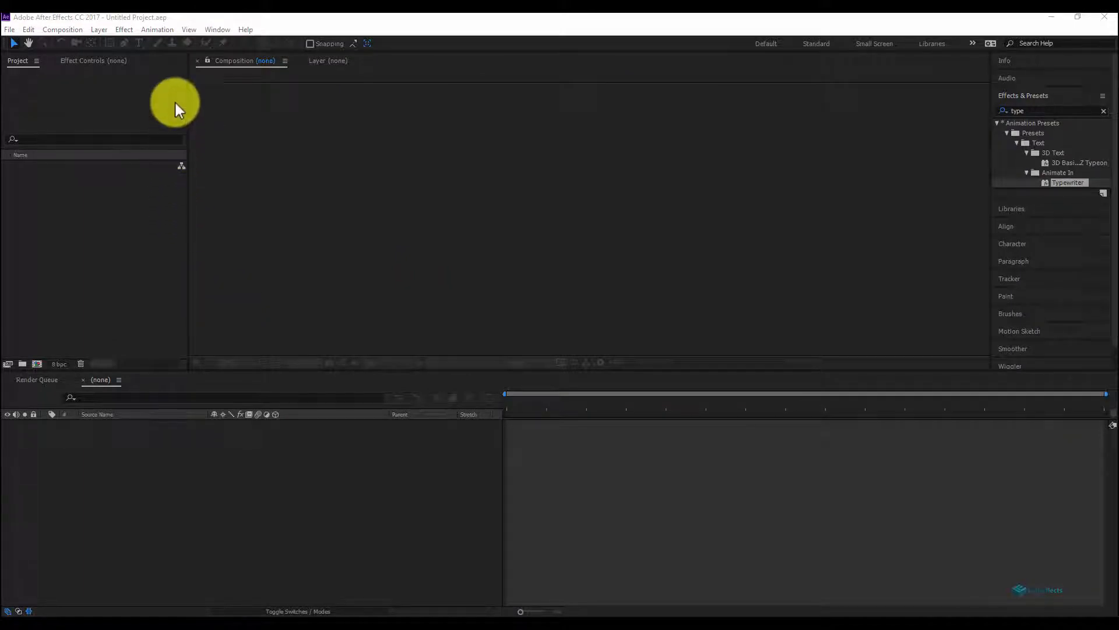
mouse_move(225, 36)
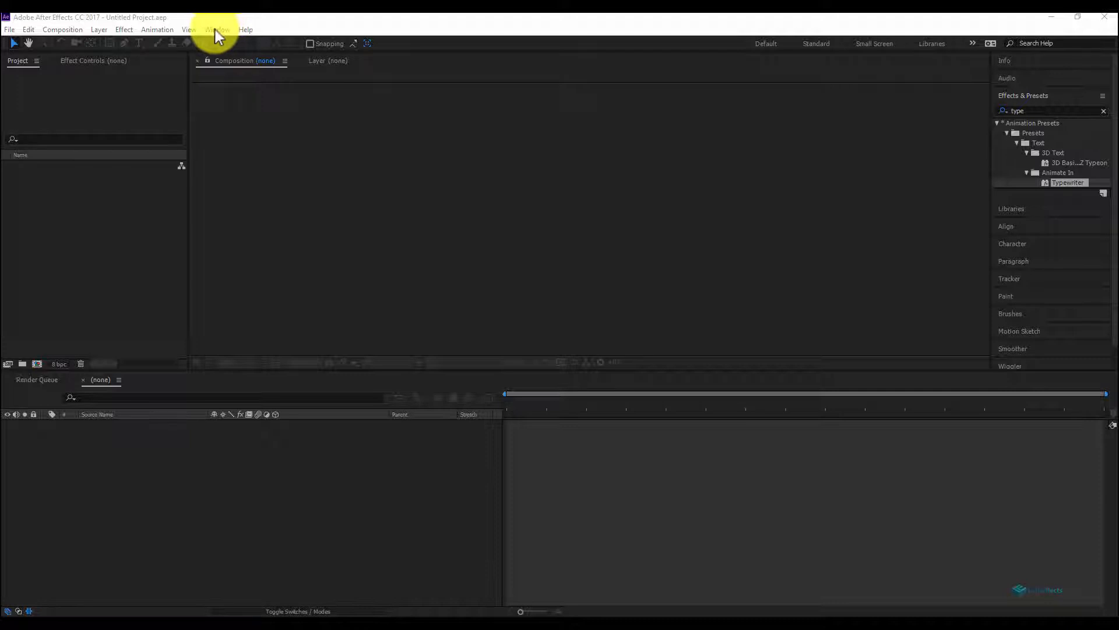
Open the Essential Graphics panel from the Window menu.
click(216, 29)
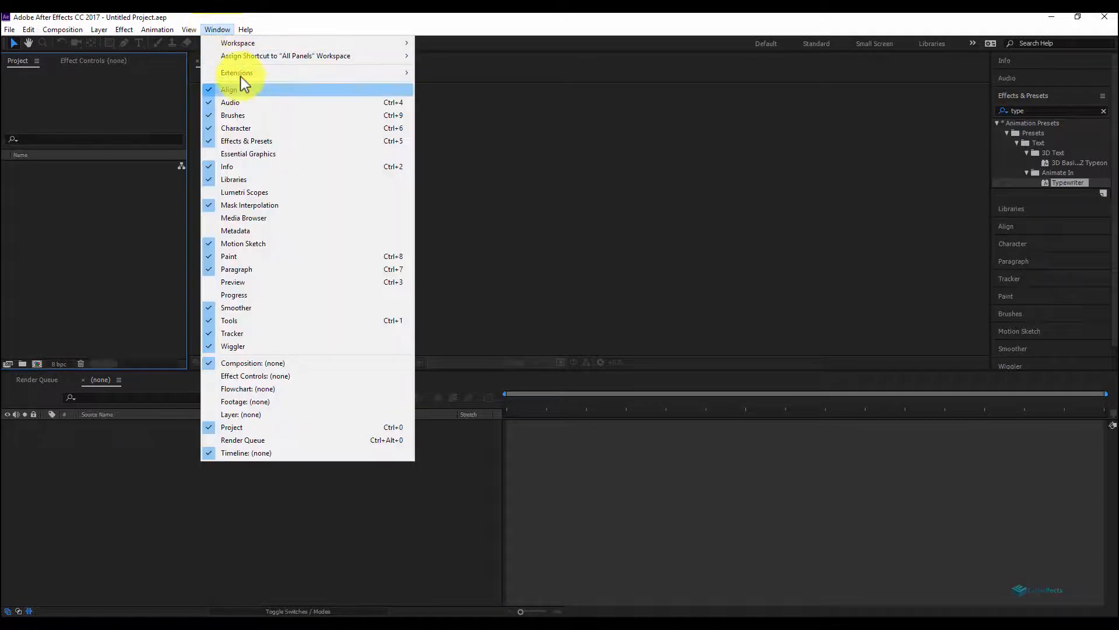
mouse_move(265, 163)
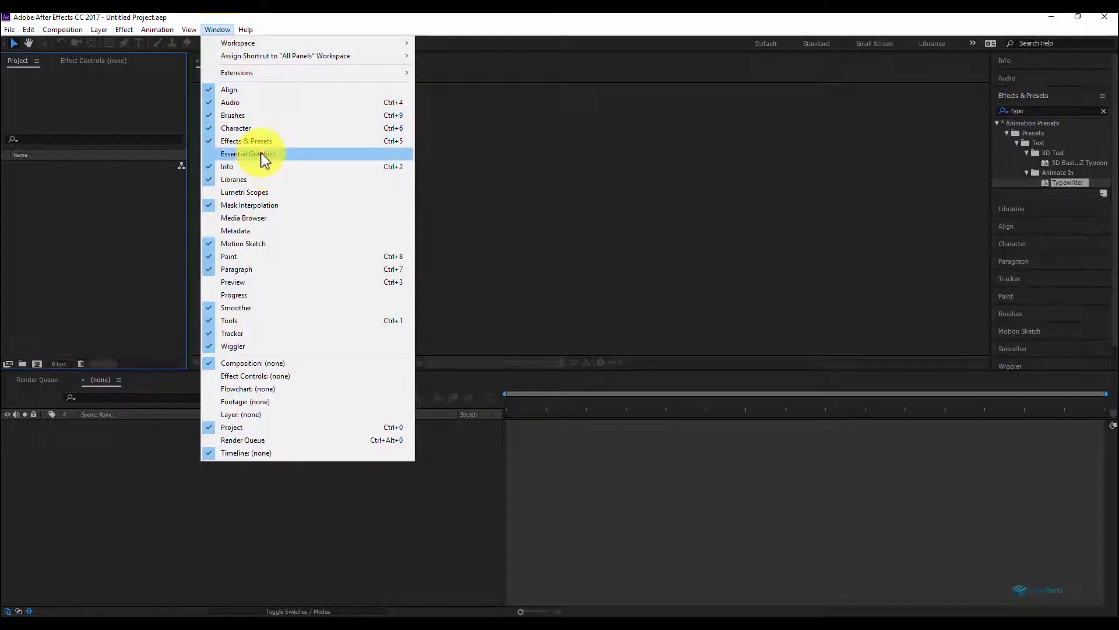
click(247, 153)
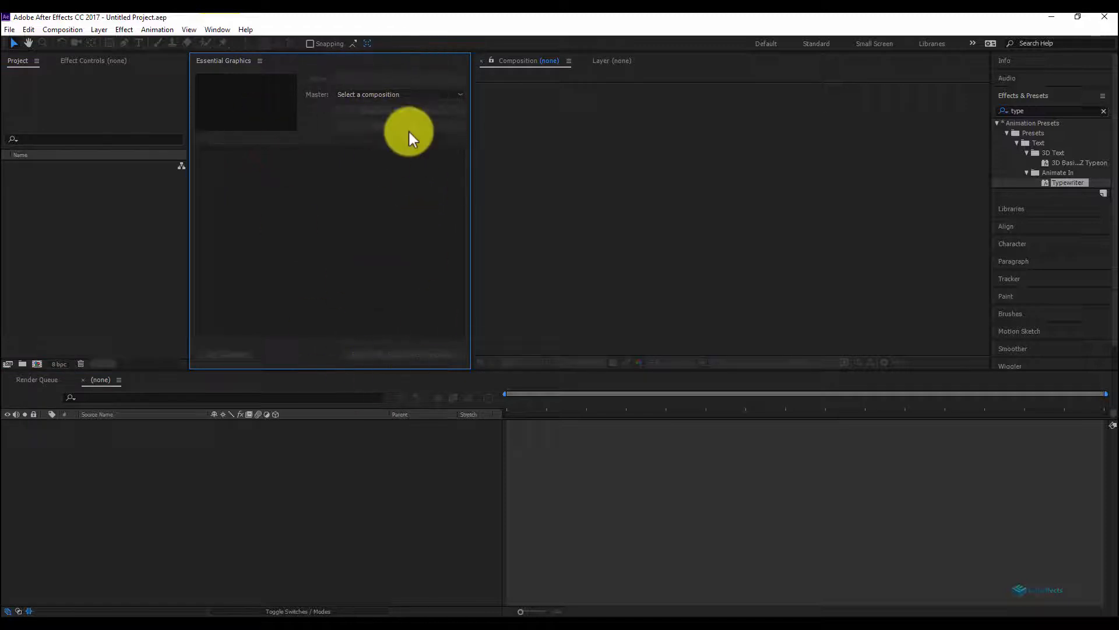
mouse_move(383, 255)
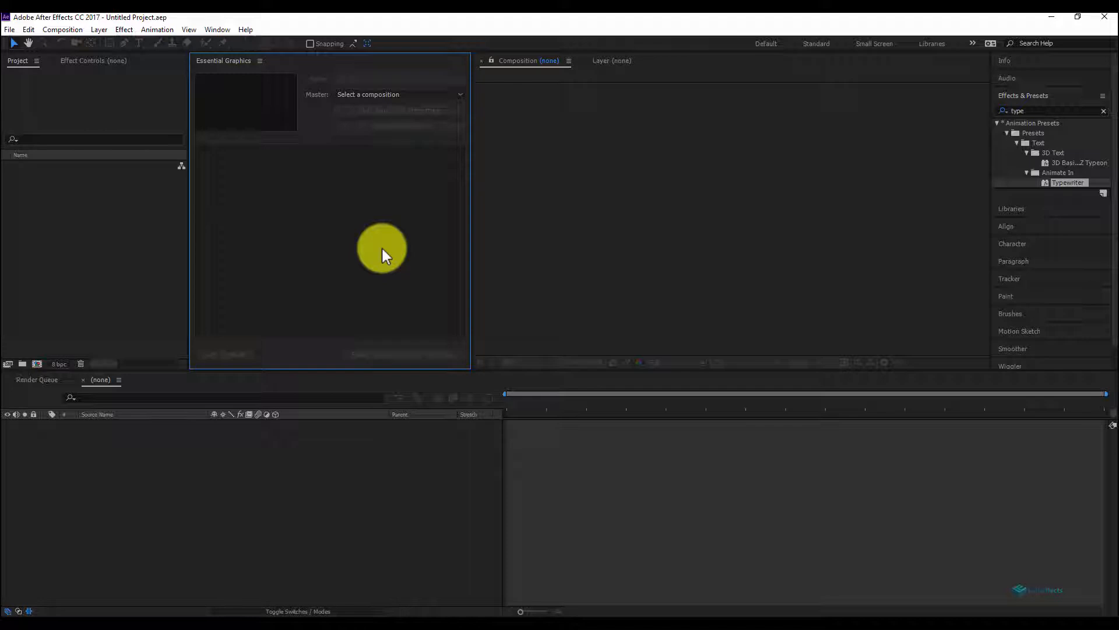
Create a 1920×1080, 10-second composition named 'Text Temlate'.
right_click(82, 223)
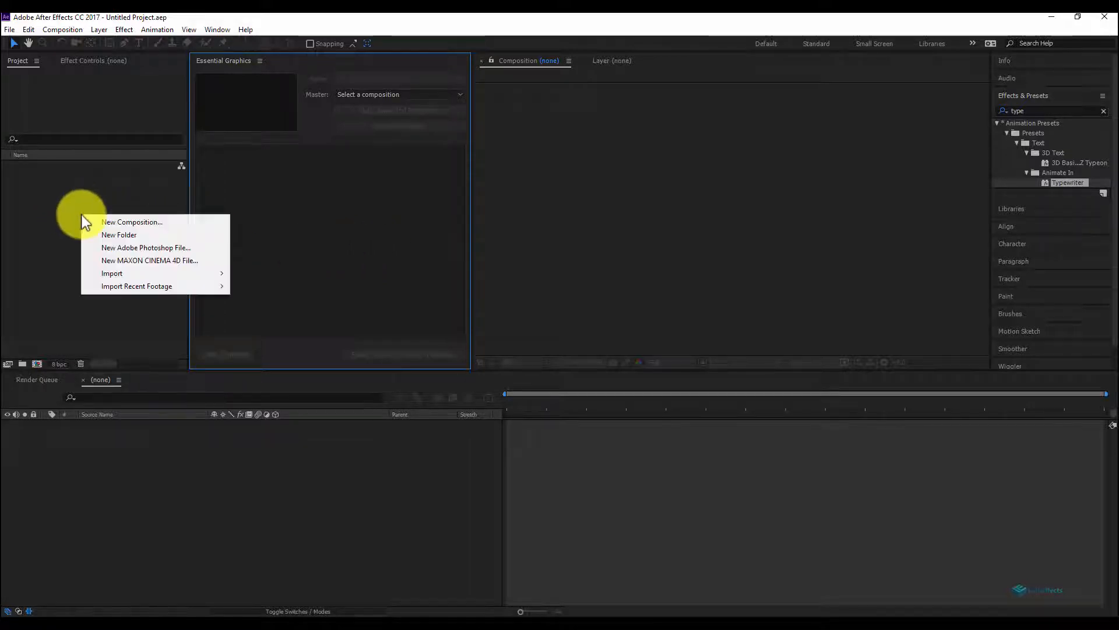
click(132, 222)
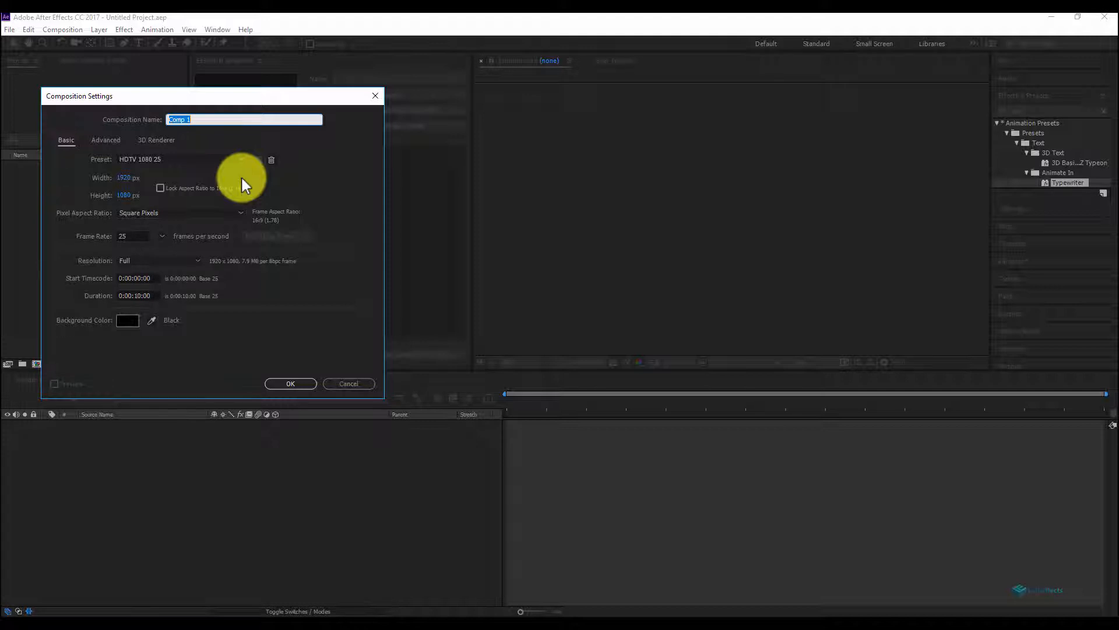
text(Text)
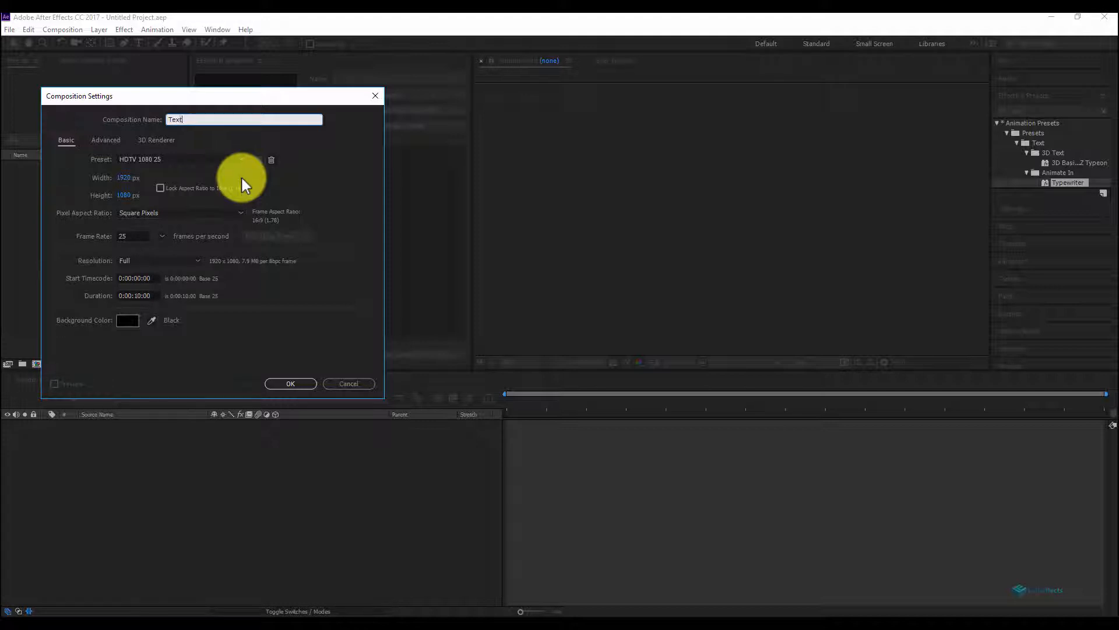
text(Template)
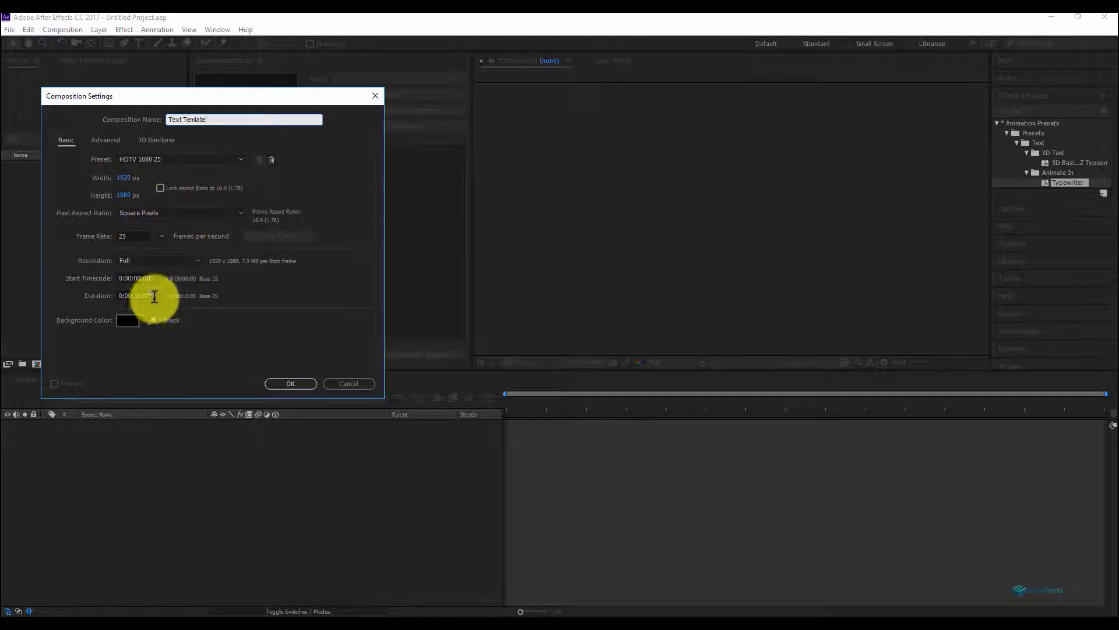
click(291, 383)
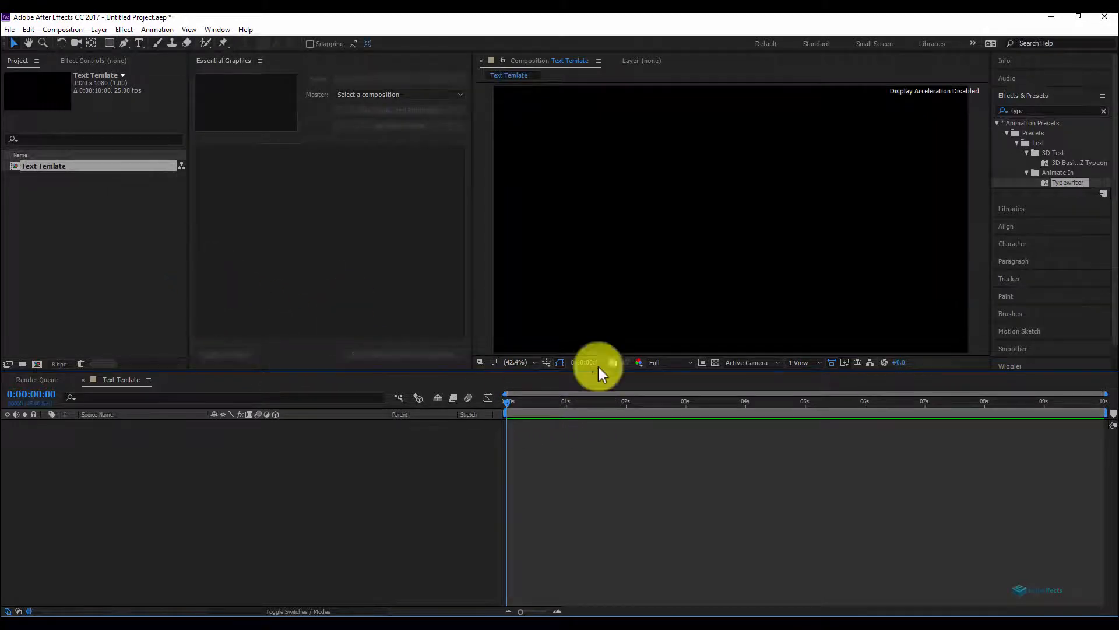
Add a text layer reading 'Text To Be Changed' and centre it in the frame.
right_click(436, 475)
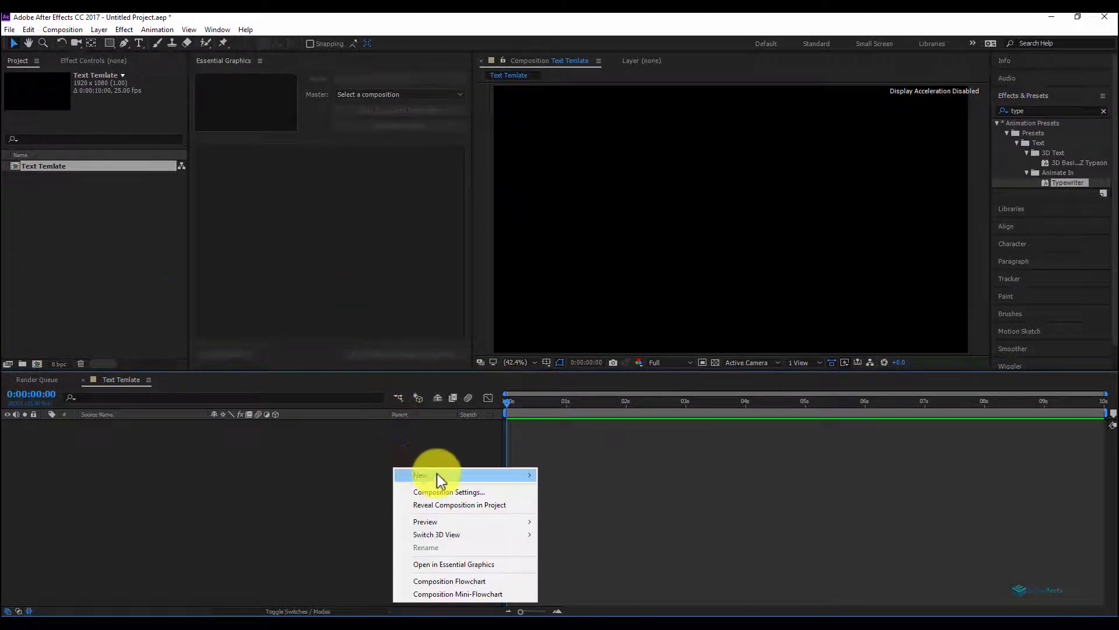
click(420, 474)
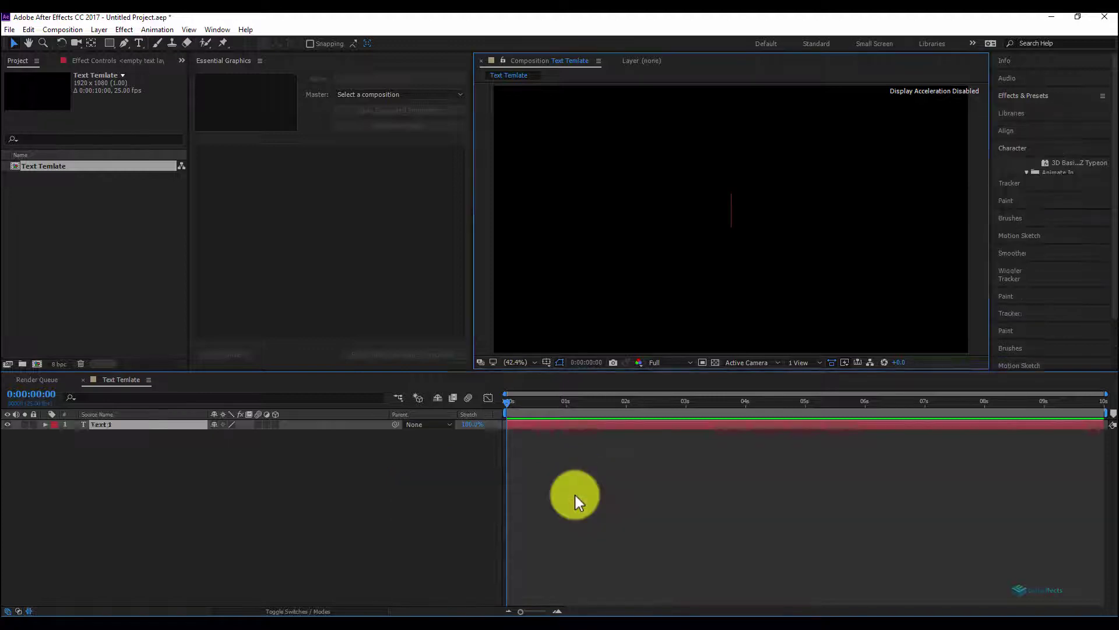
text(Text To Be)
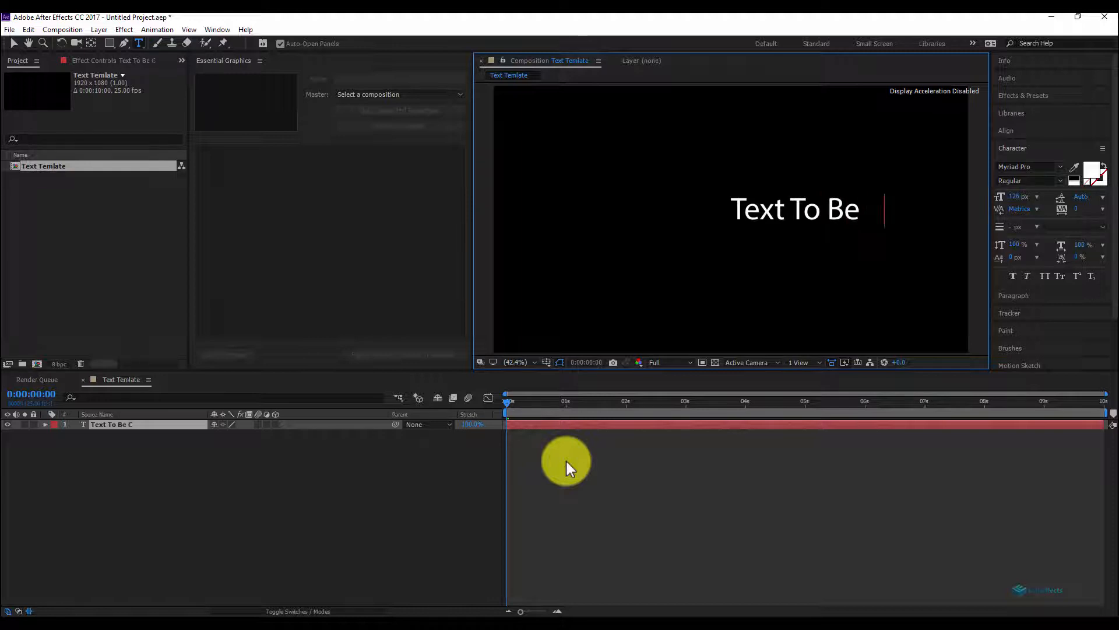
text(Changed)
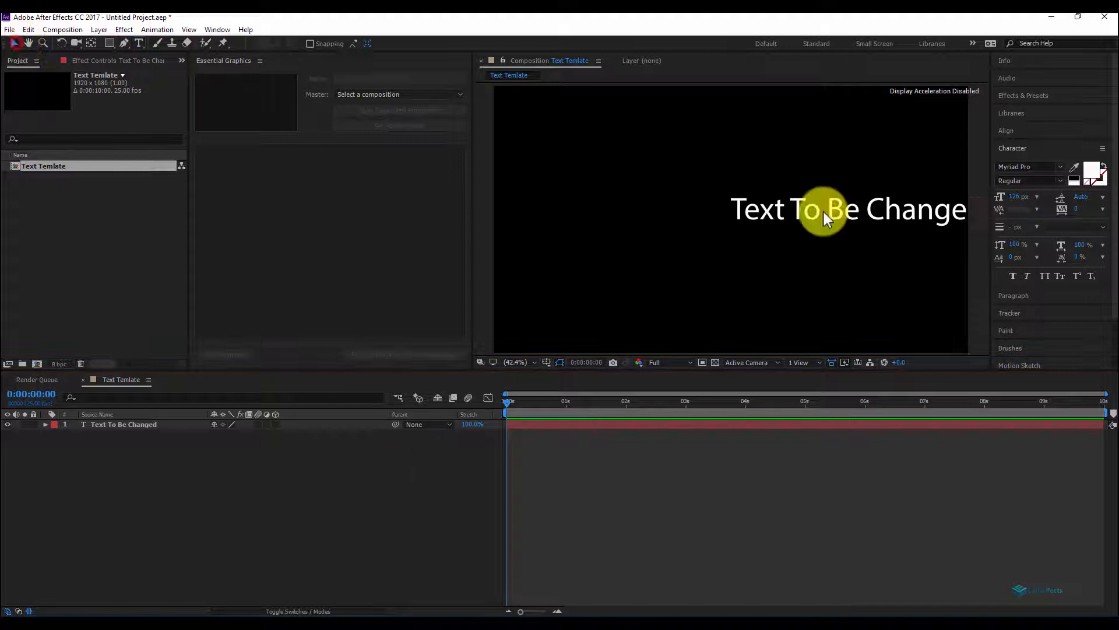
double_click(826, 209)
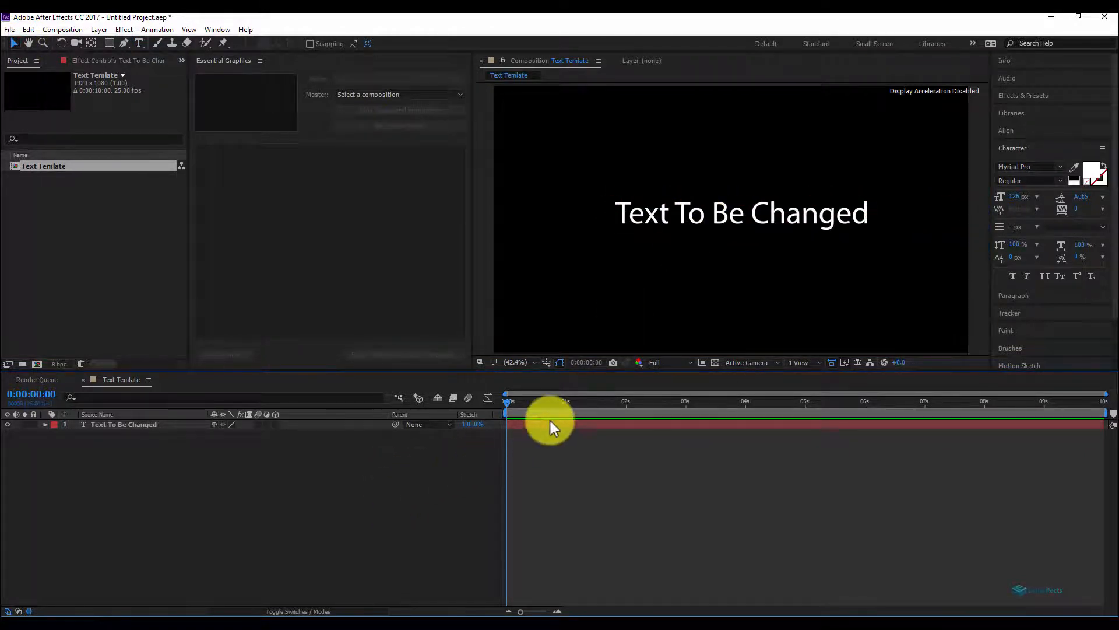
mouse_move(535, 406)
text(type)
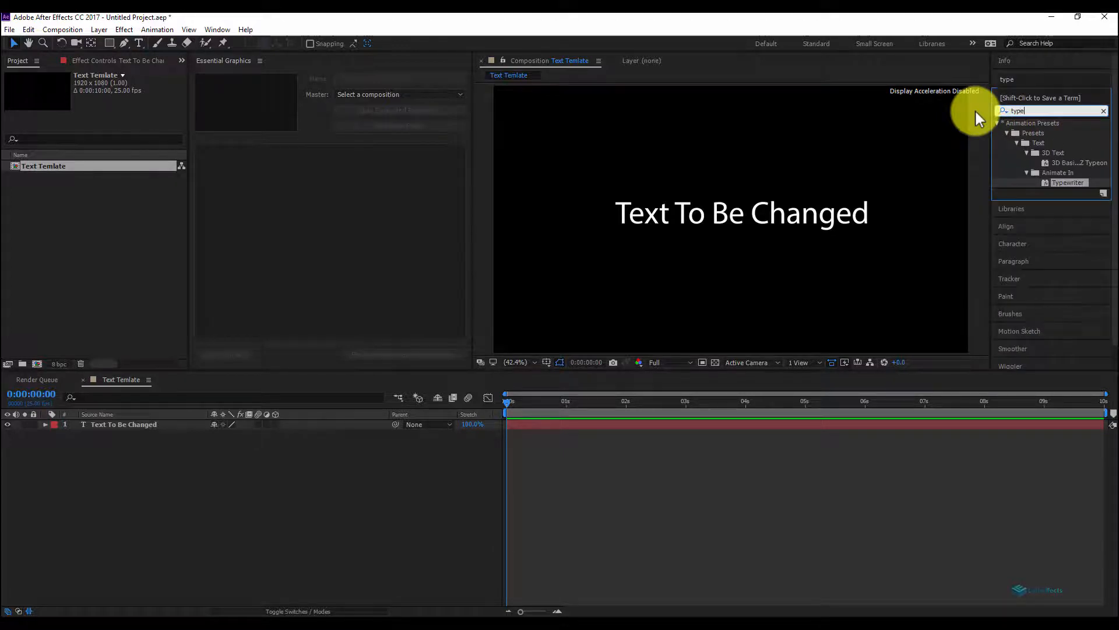
Apply the Typewriter preset to the text layer and scrub to preview the type-on.
click(1068, 183)
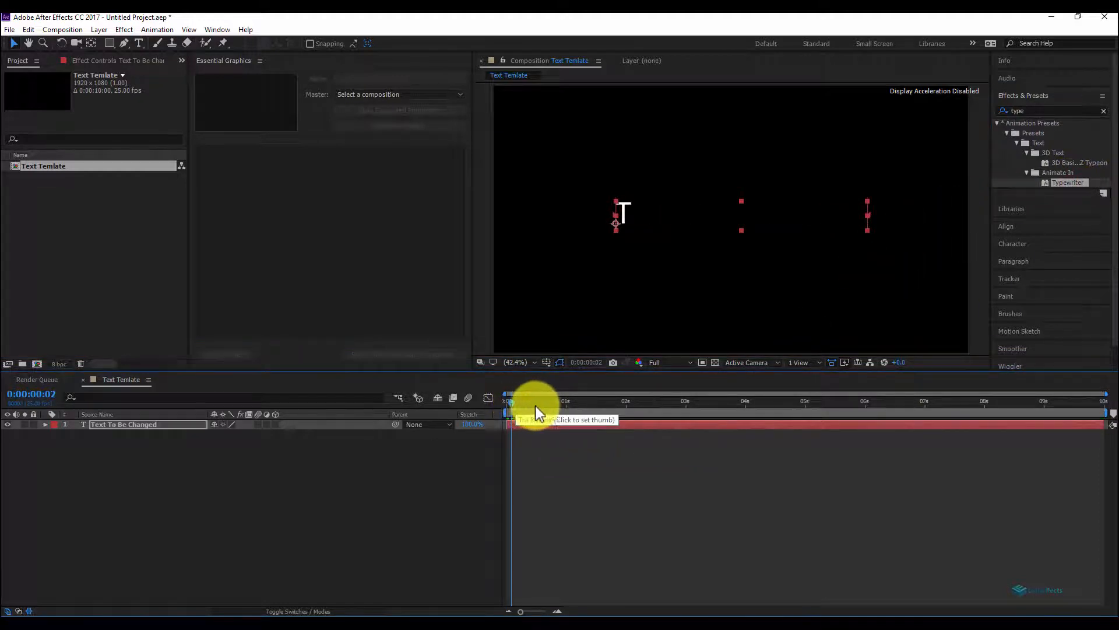
drag(535, 401, 621, 401)
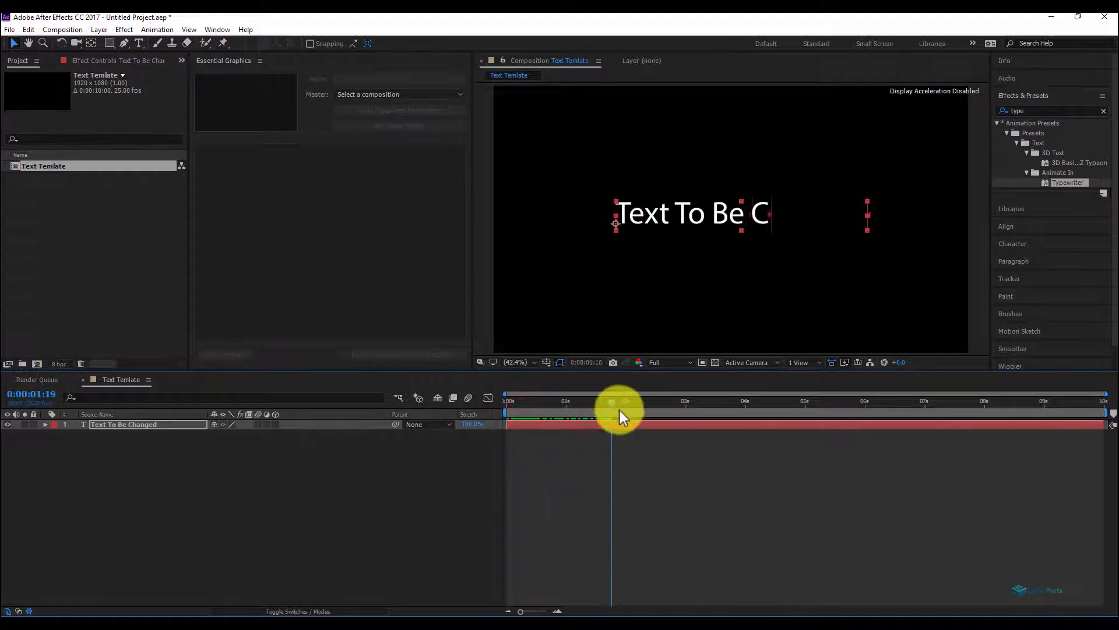
drag(612, 400, 543, 400)
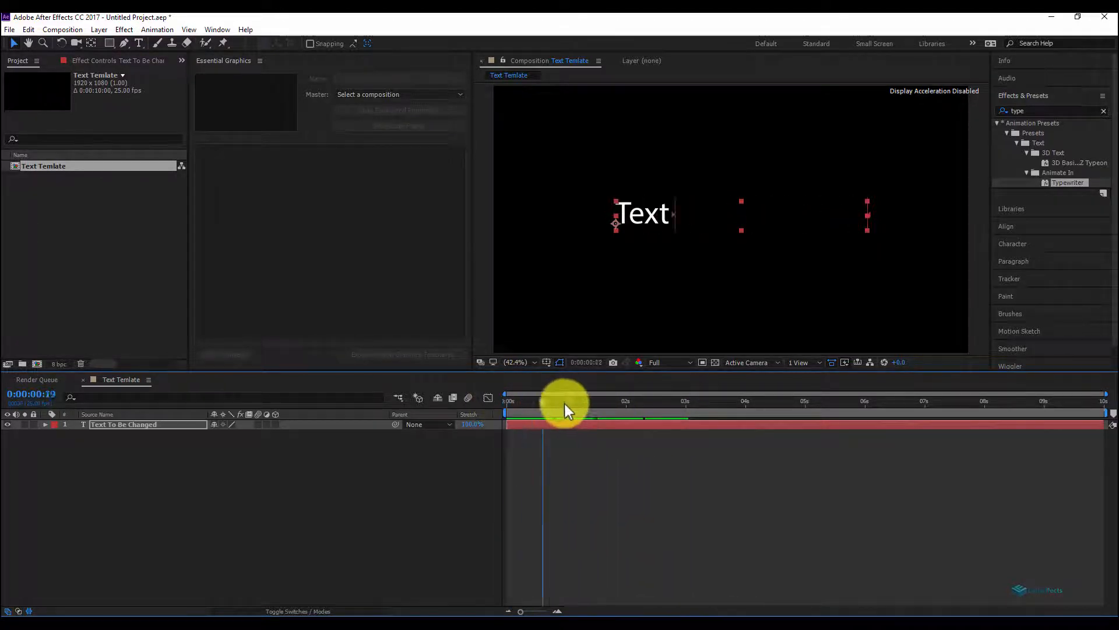
drag(567, 413, 671, 413)
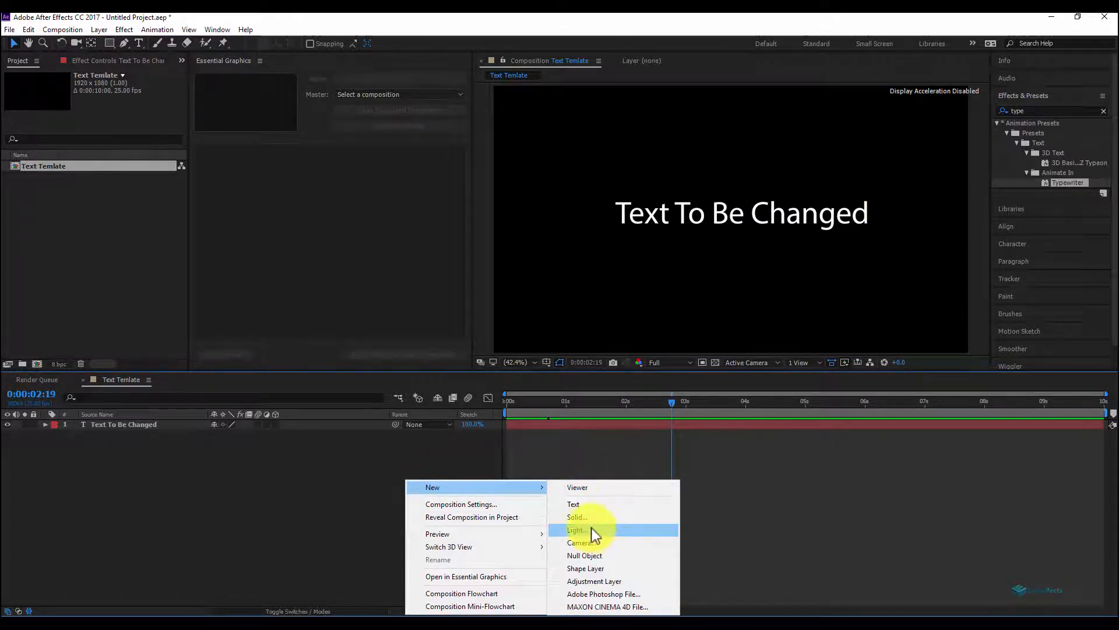
Add a comp-sized deep royal blue solid beneath the text layer.
click(577, 517)
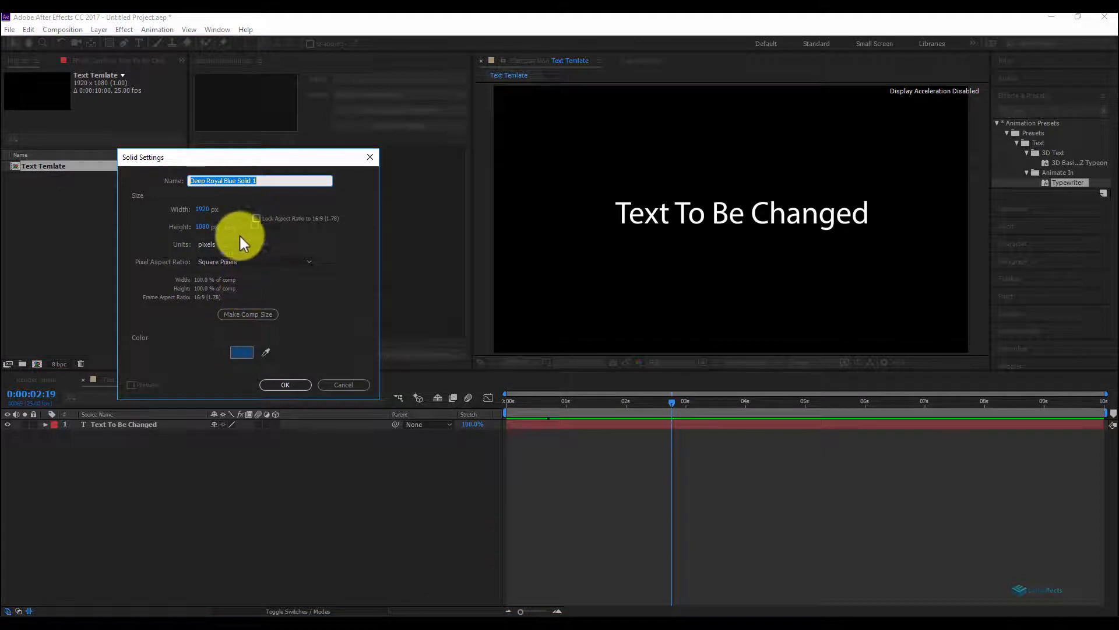
click(285, 385)
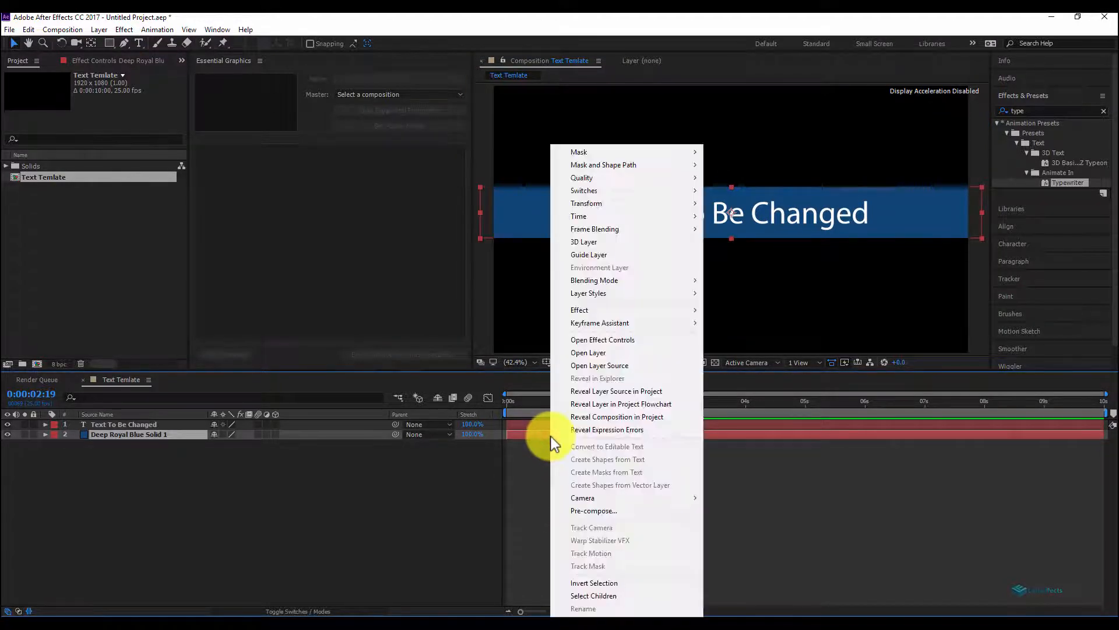
mouse_move(579, 310)
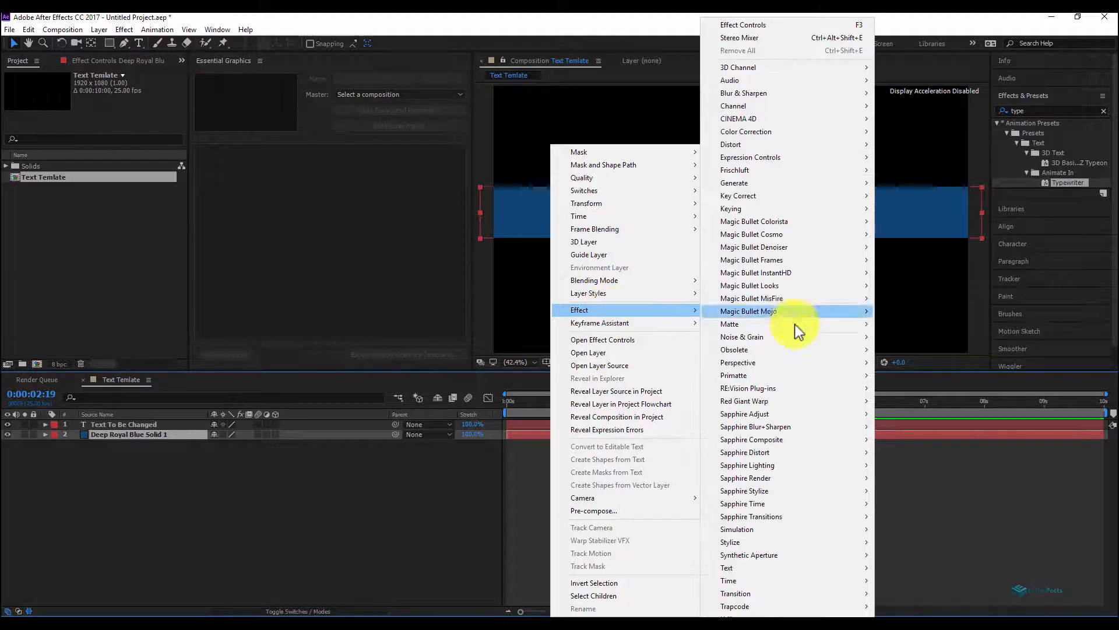
mouse_move(735, 593)
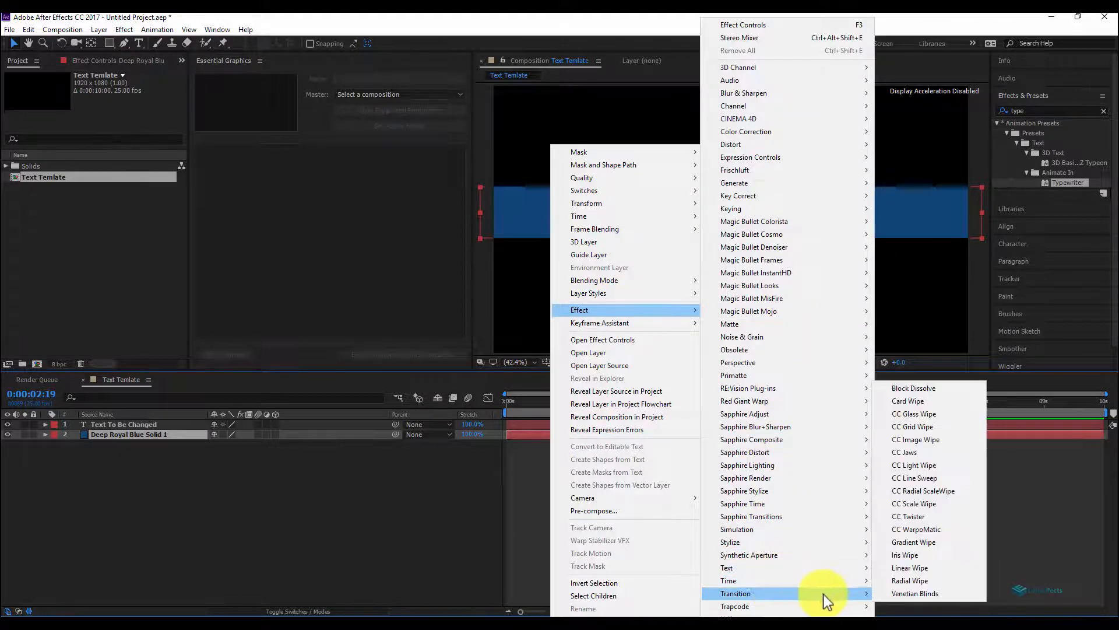
mouse_move(929, 567)
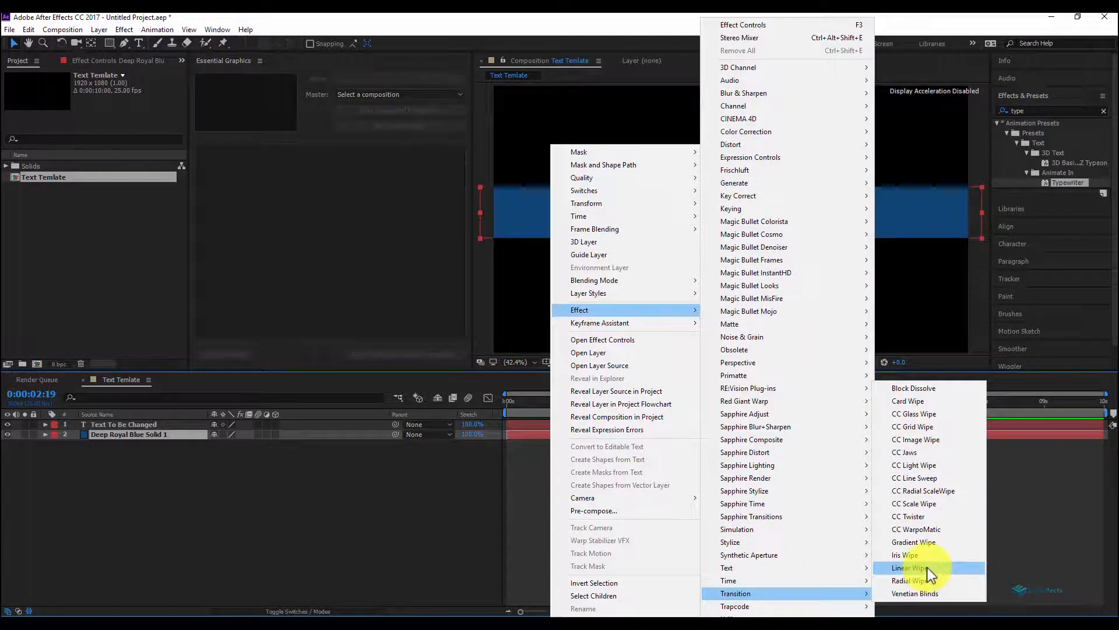
Apply a -90° Linear Wipe to the solid, keyframing Transition Completion 100% to 0%.
click(908, 567)
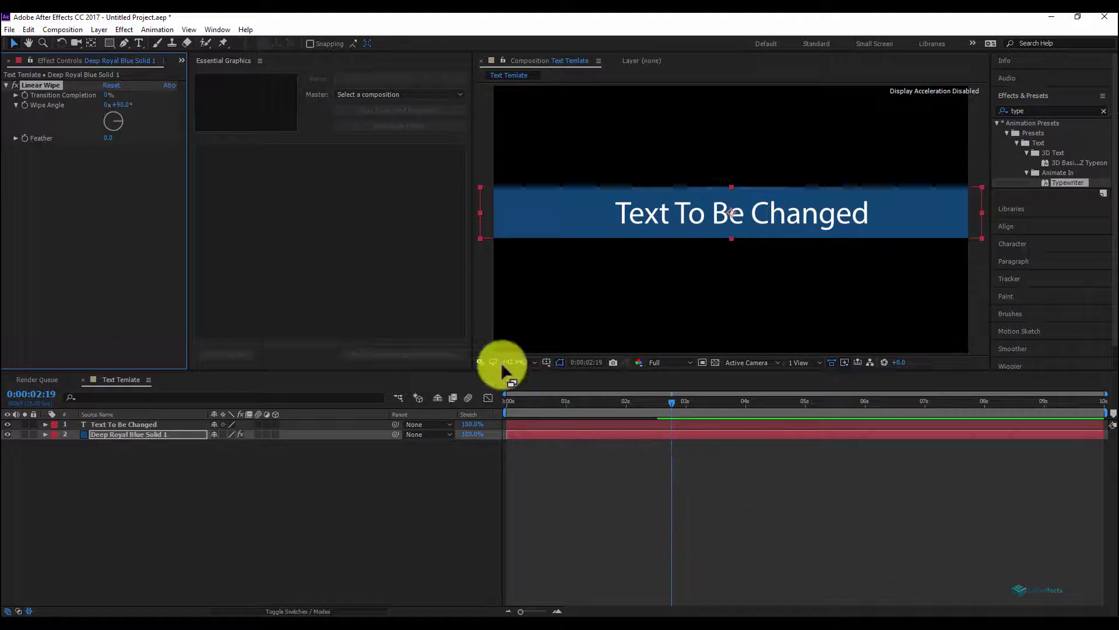
drag(111, 95, 150, 95)
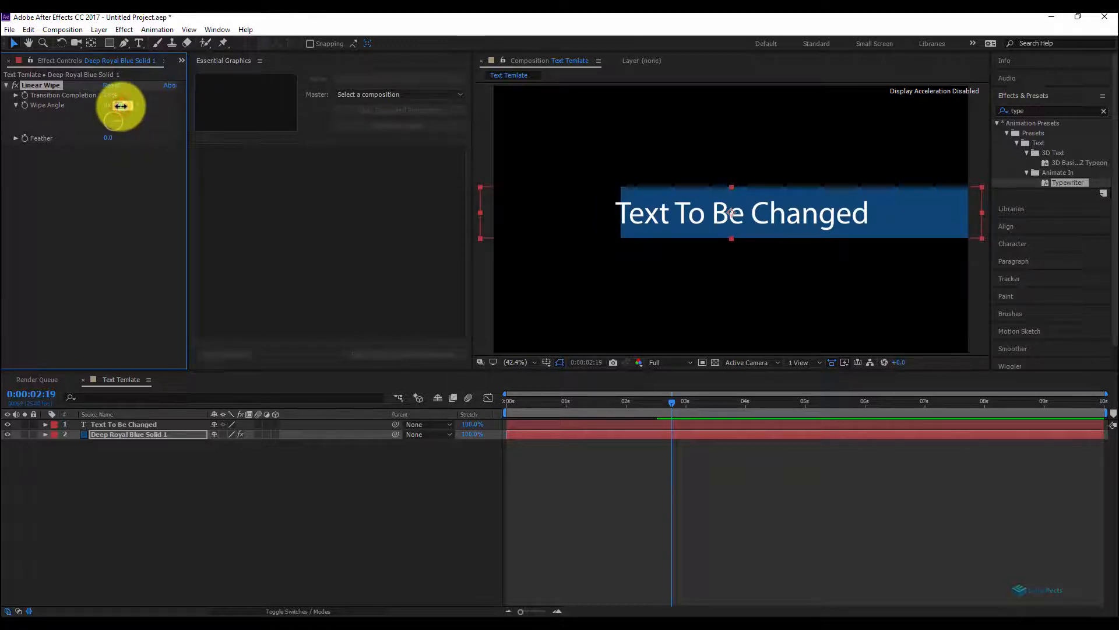
drag(121, 106, 142, 117)
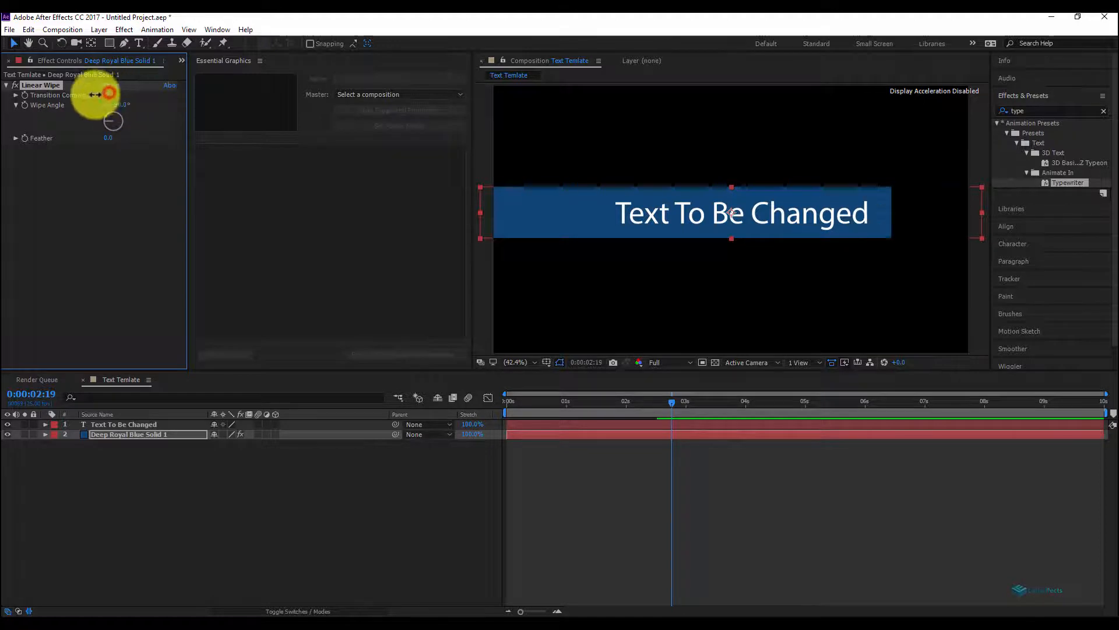
drag(111, 94, 136, 95)
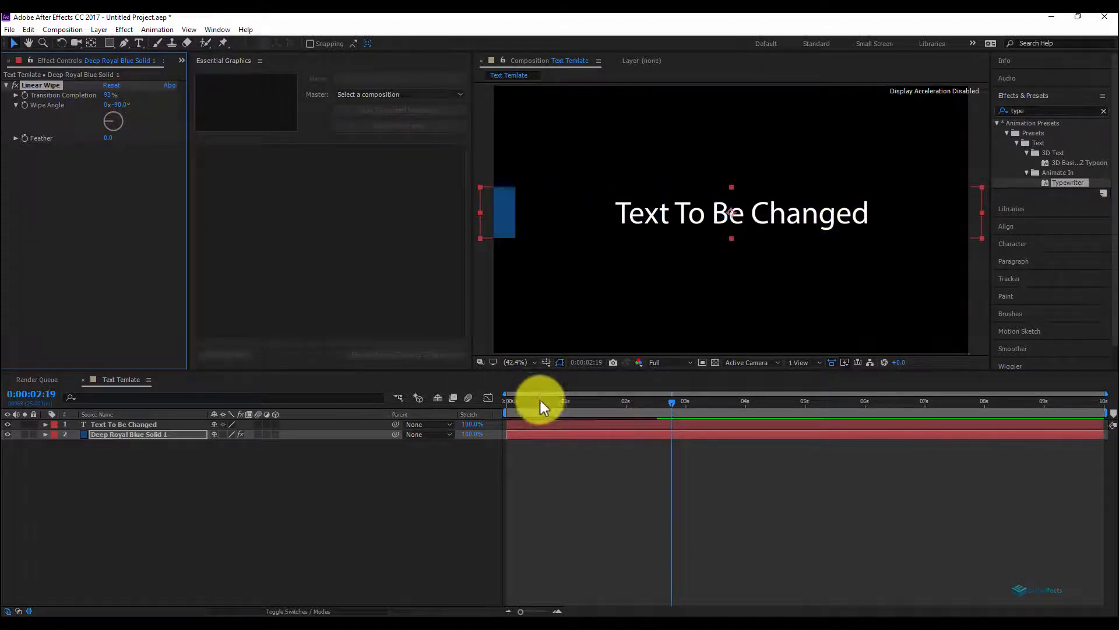
drag(542, 403, 671, 404)
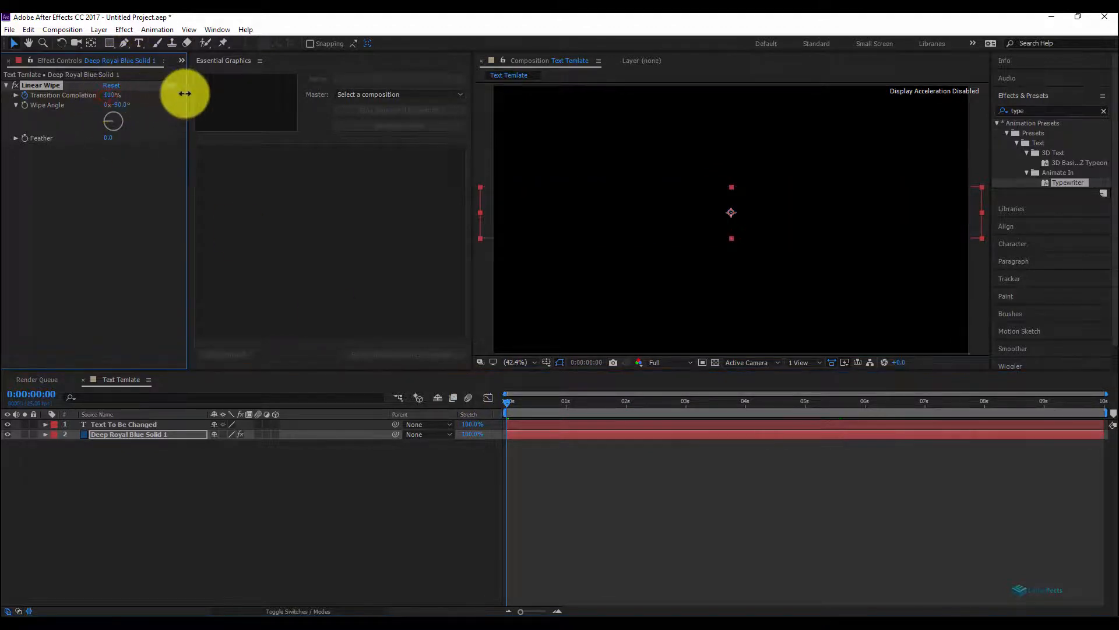
drag(508, 401, 614, 401)
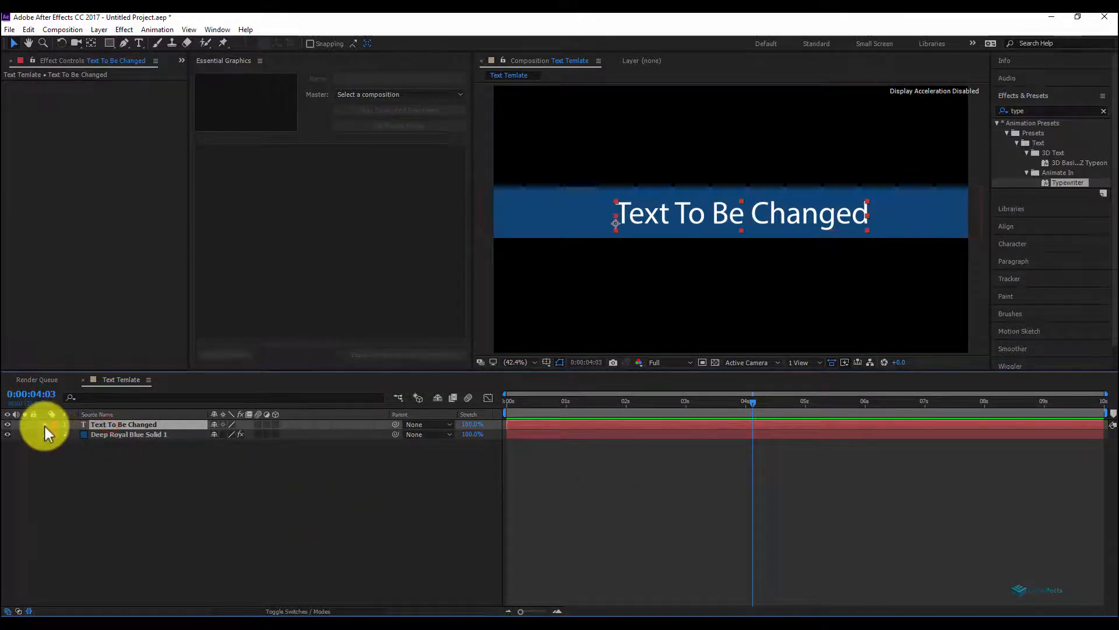
Add the text layer's Source Text to Essential Graphics and rename it 'Main Text'.
click(74, 424)
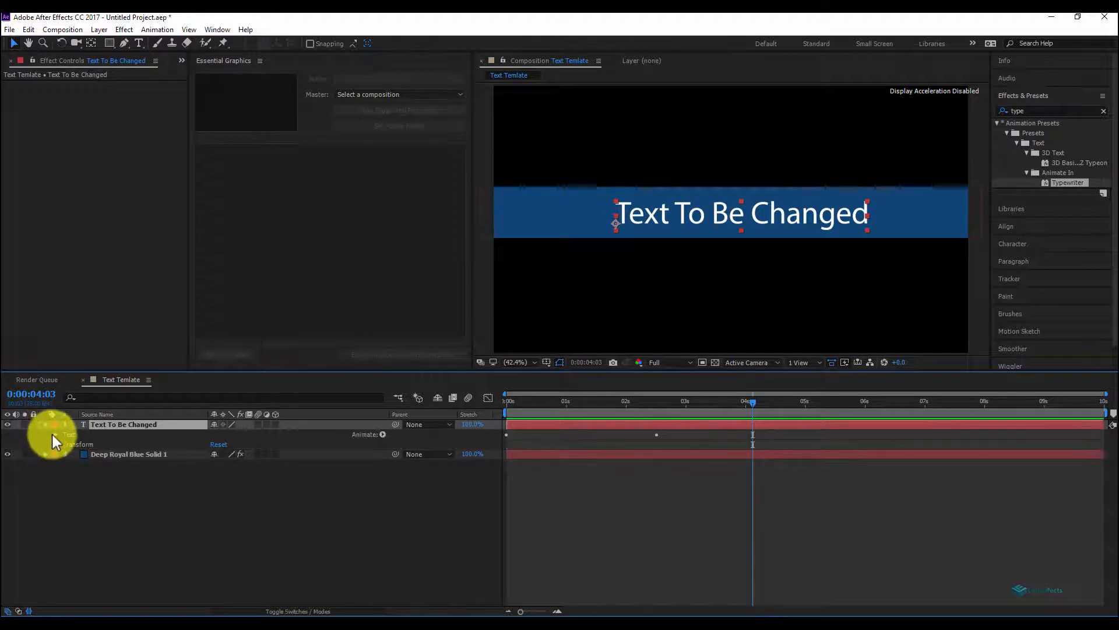
click(56, 434)
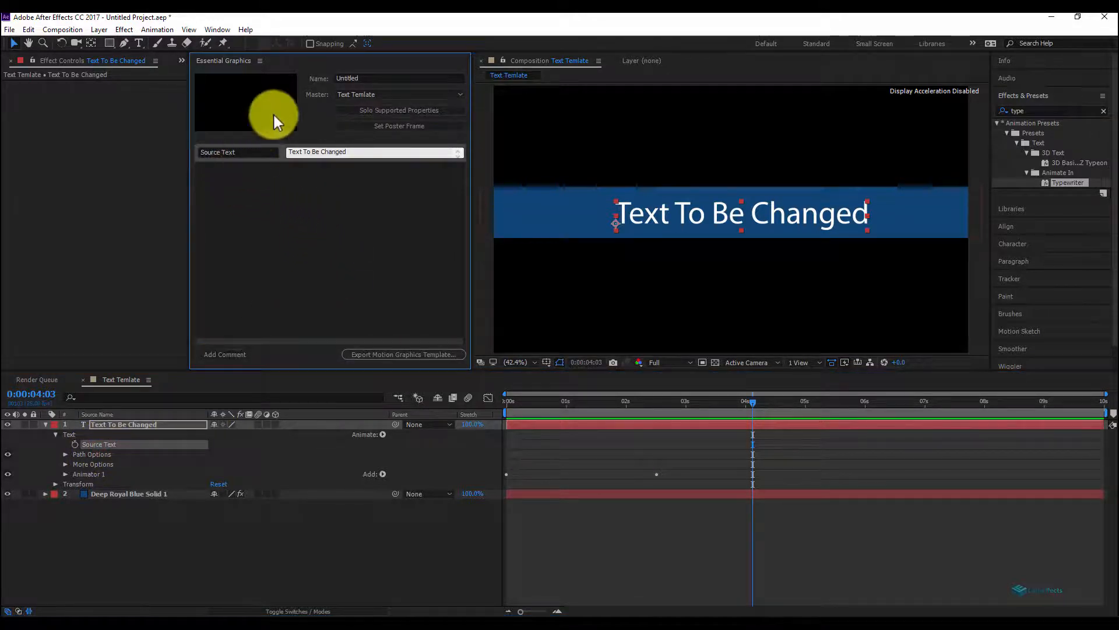
mouse_move(350, 219)
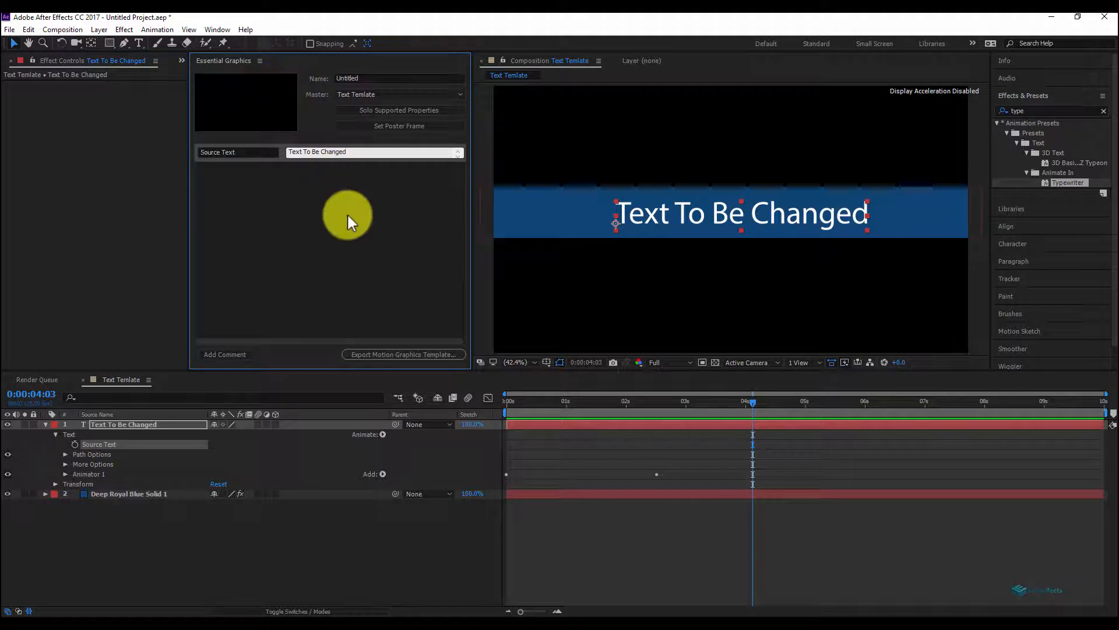
mouse_move(247, 167)
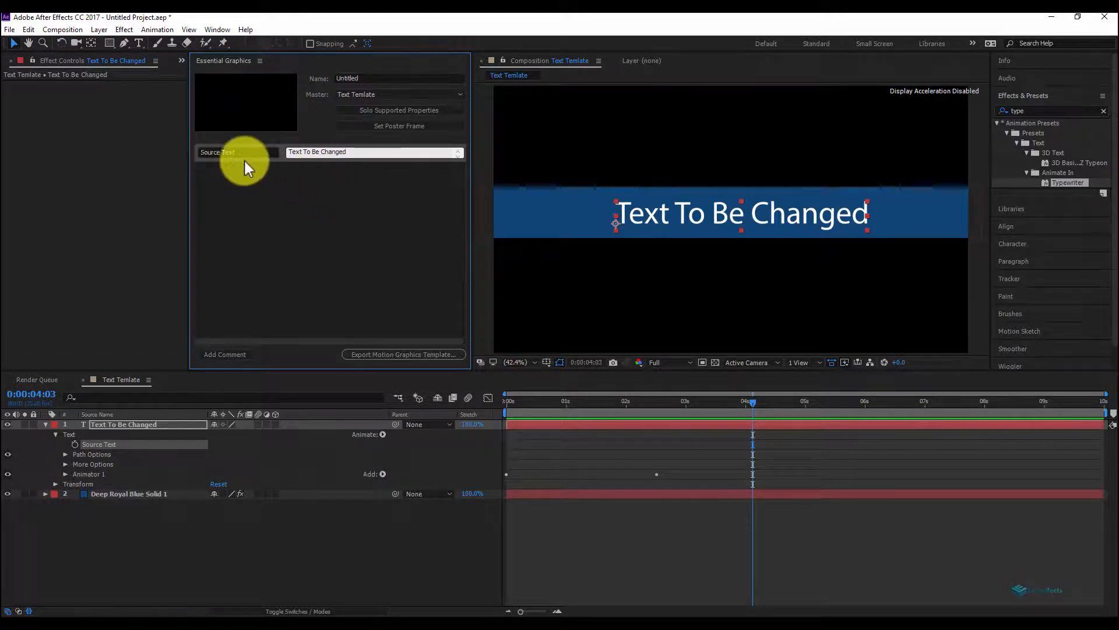
double_click(218, 151)
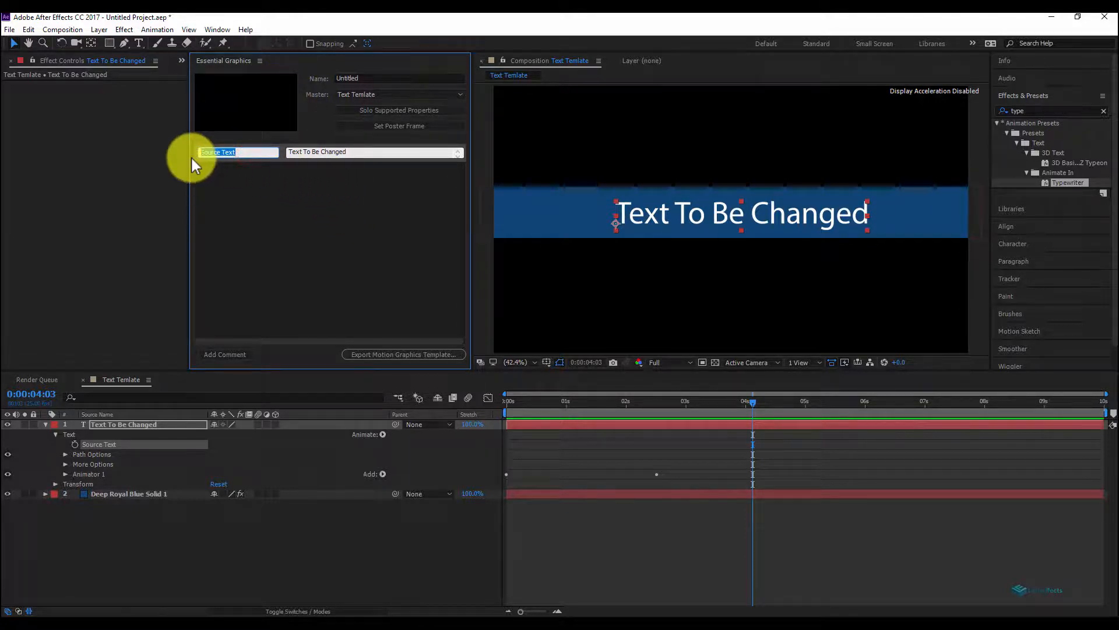
text(Main Text)
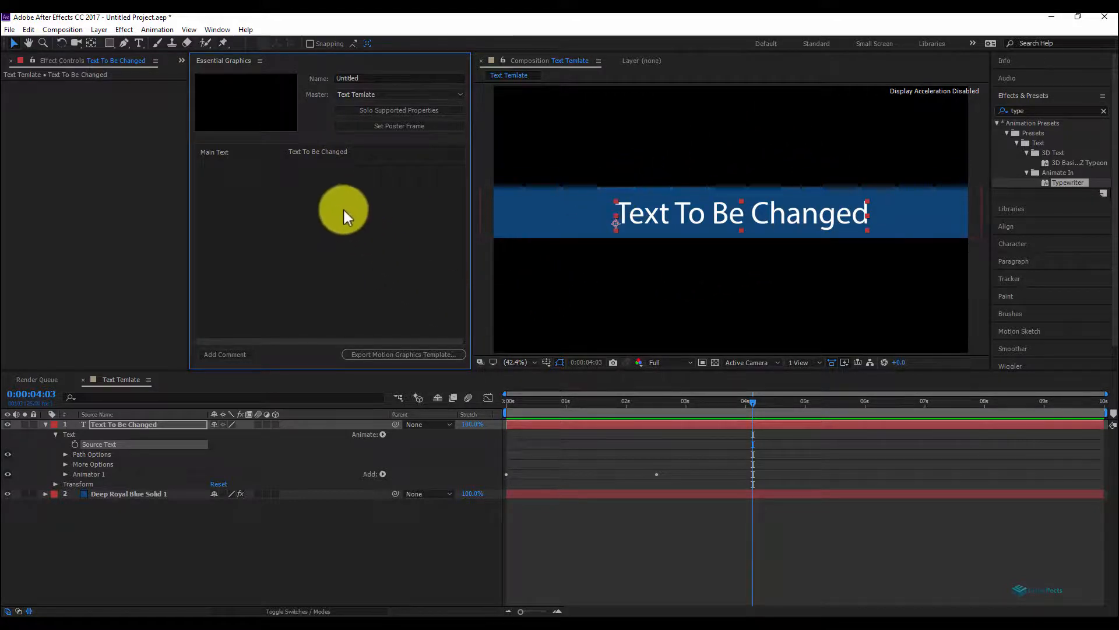
mouse_move(700, 253)
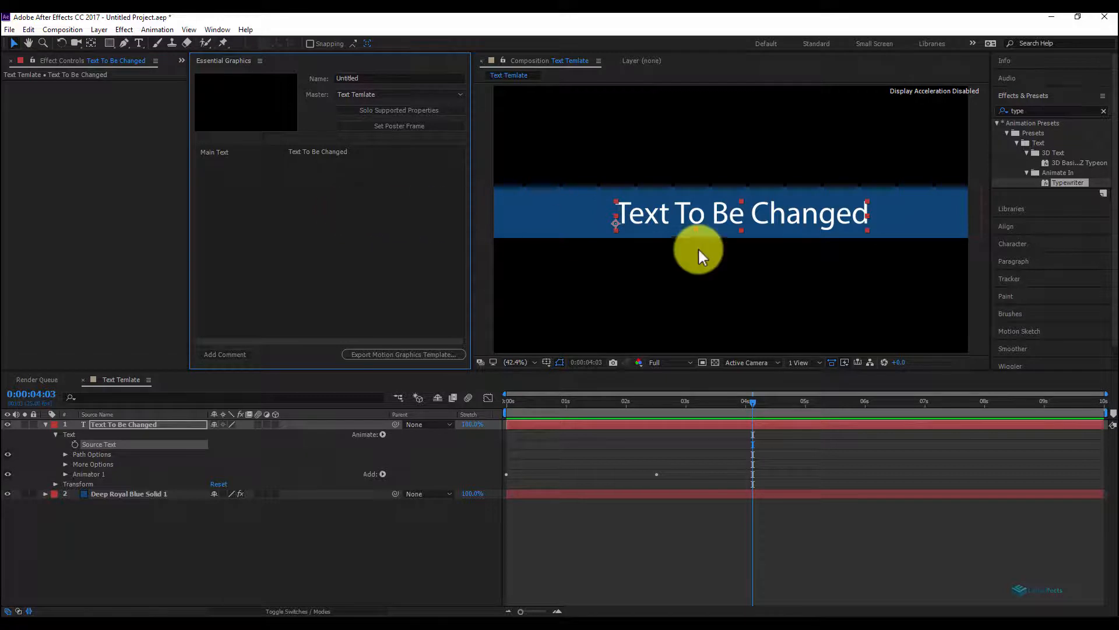
mouse_move(695, 259)
text(Text Template)
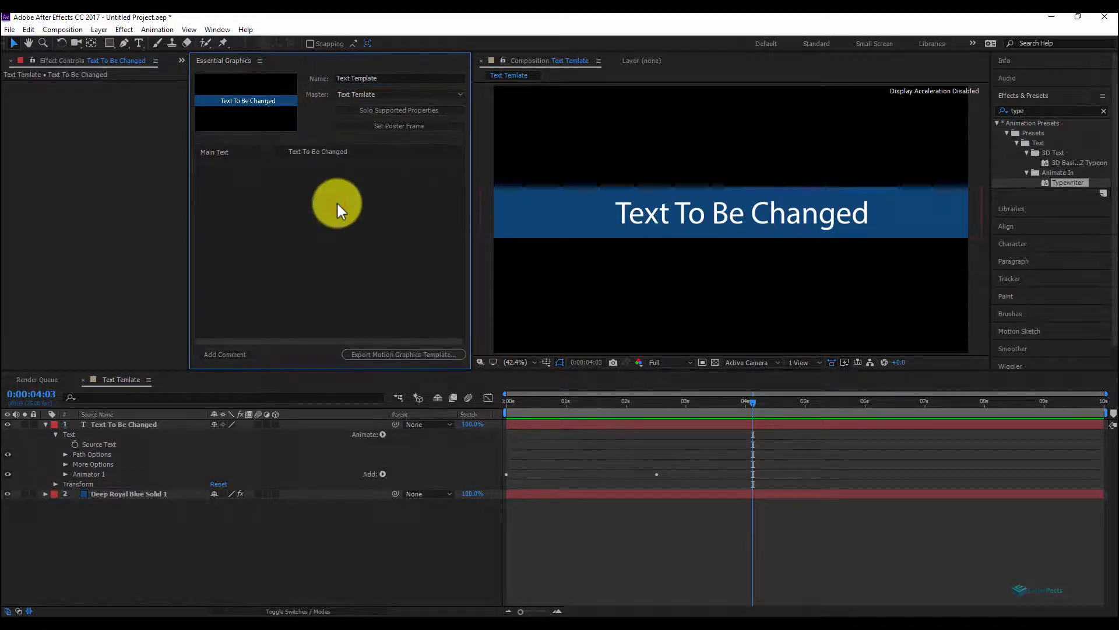
mouse_move(407, 357)
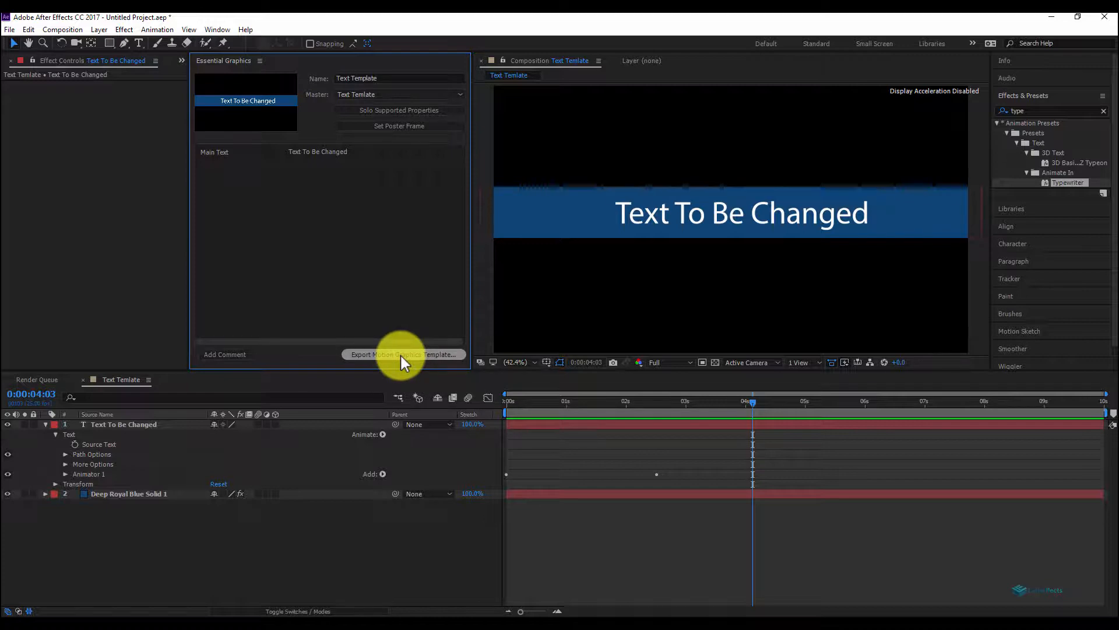
Export the composition to the local drive as the template TEXT 01.mogrt.
click(403, 355)
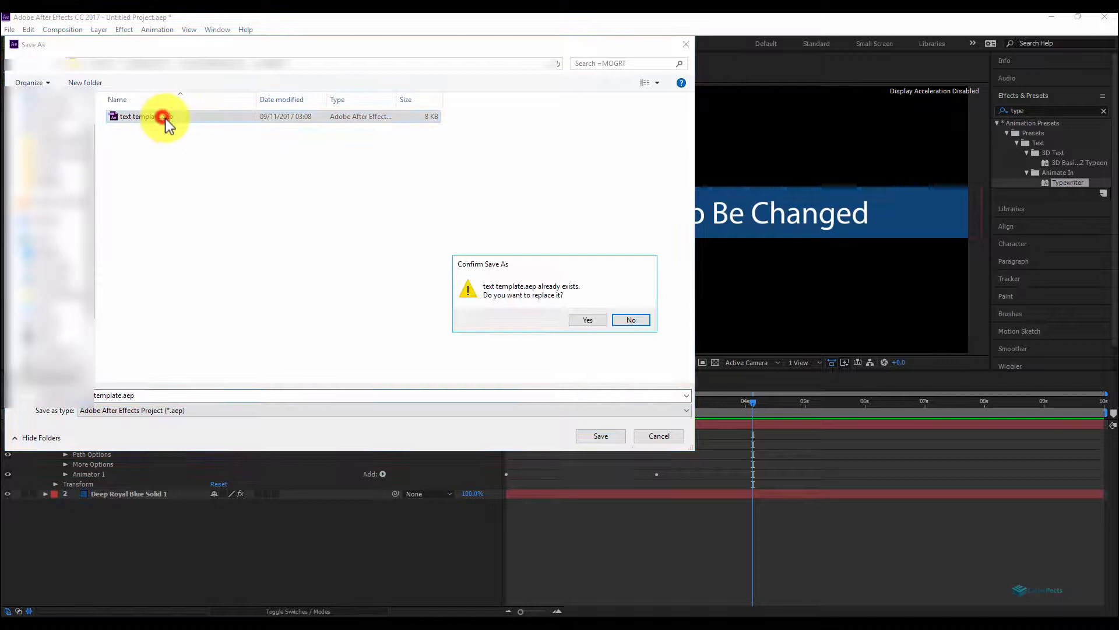
click(588, 319)
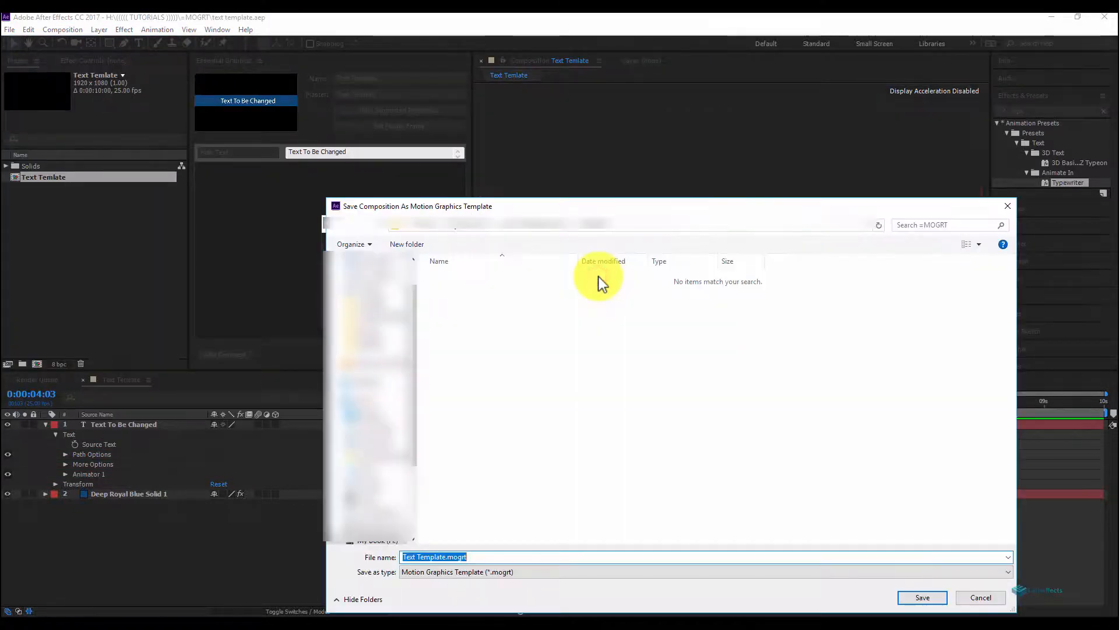
click(480, 555)
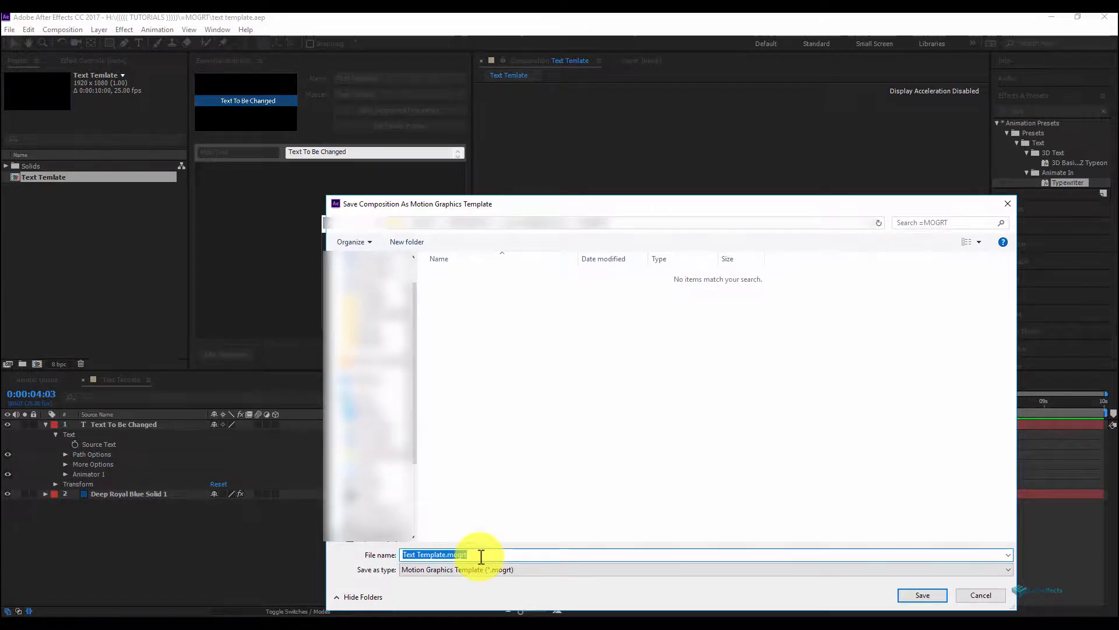
text(TEXT 01)
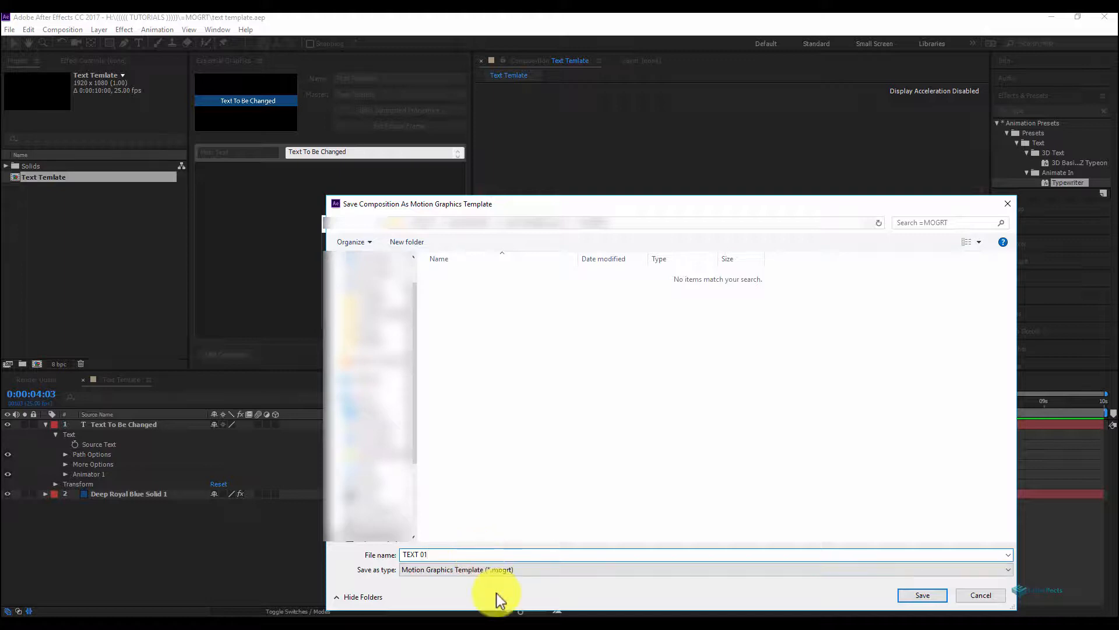
click(921, 595)
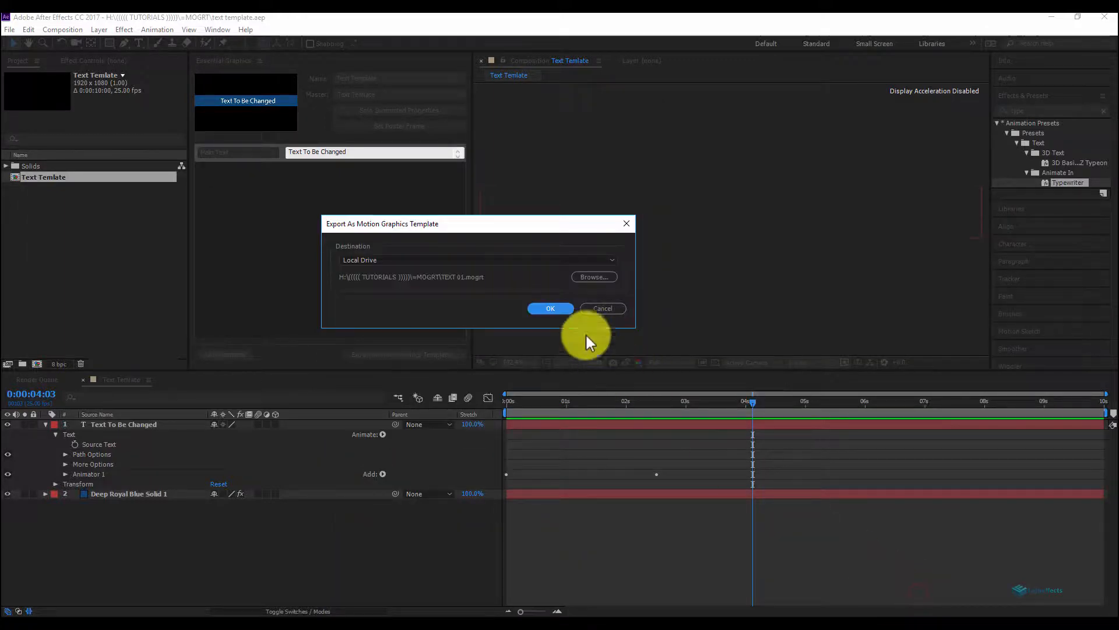
click(550, 308)
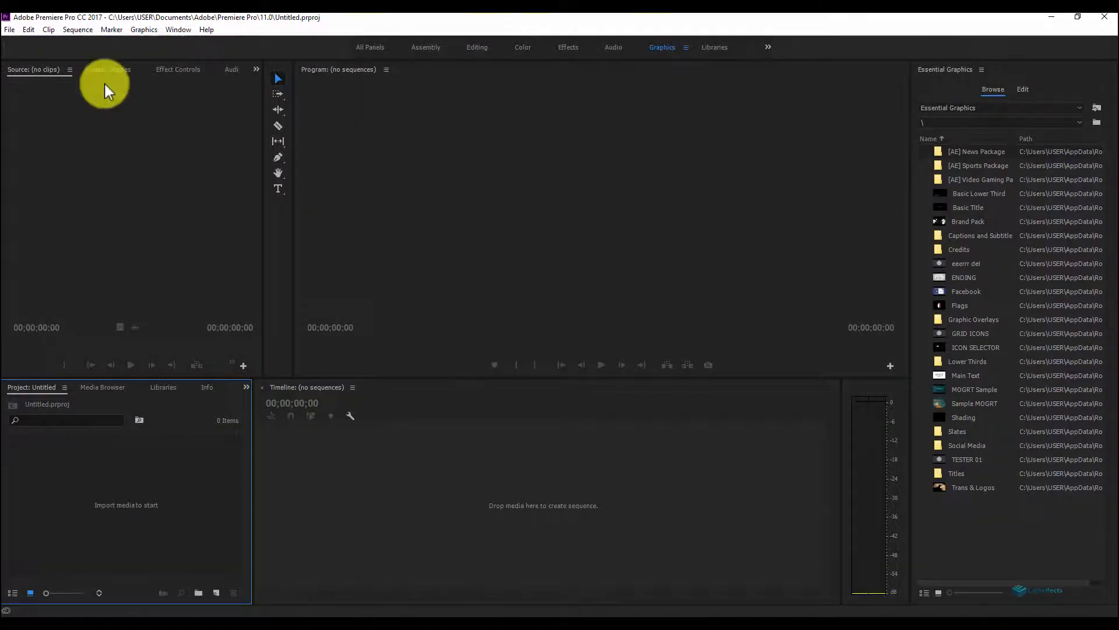
mouse_move(120, 514)
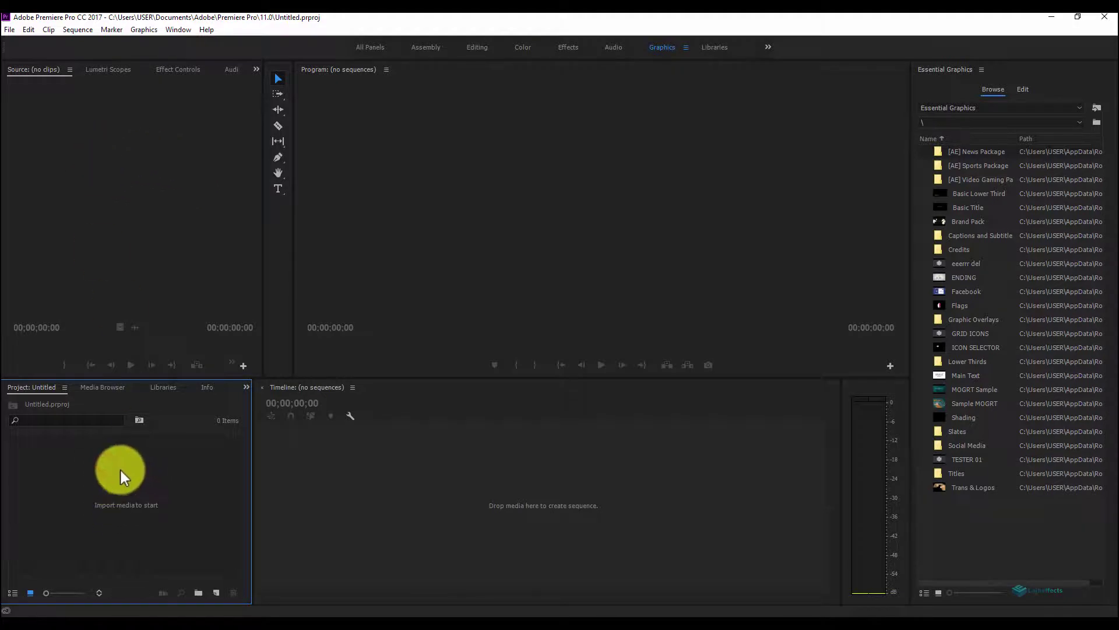
mouse_move(107, 474)
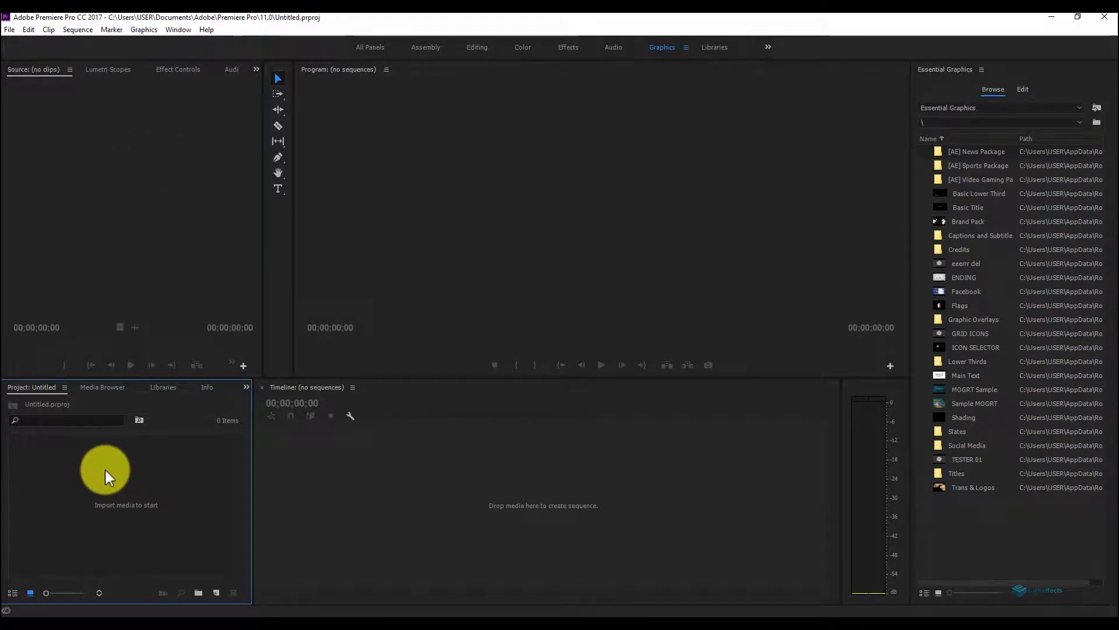
Create Sequence 01 using DNX LB 1080p 25 and install the TEXT 01.mogrt template.
right_click(108, 476)
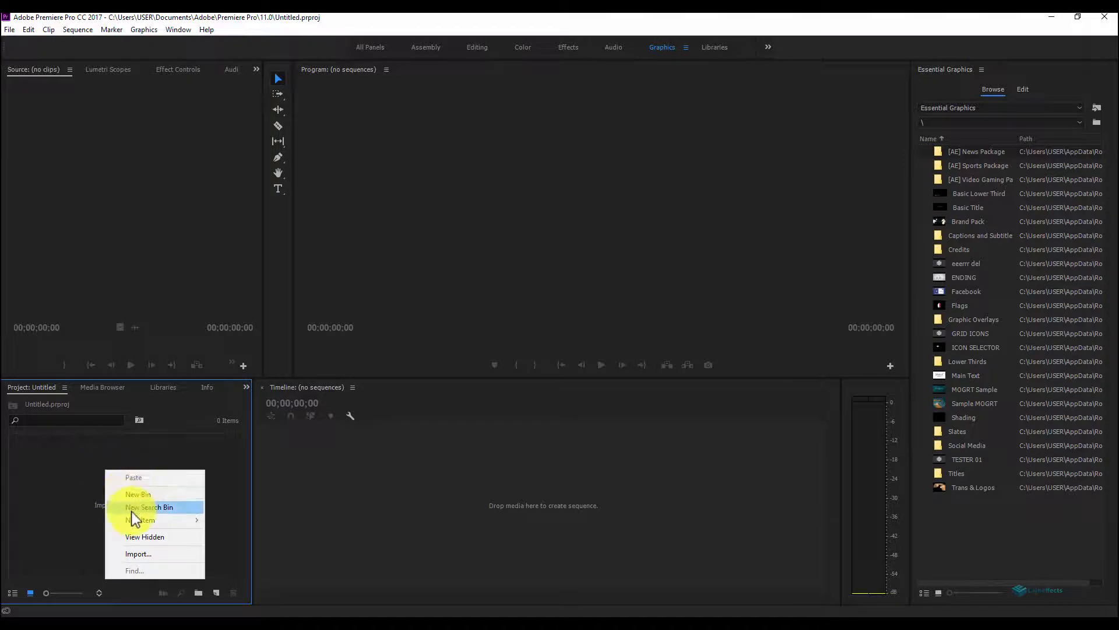
click(140, 519)
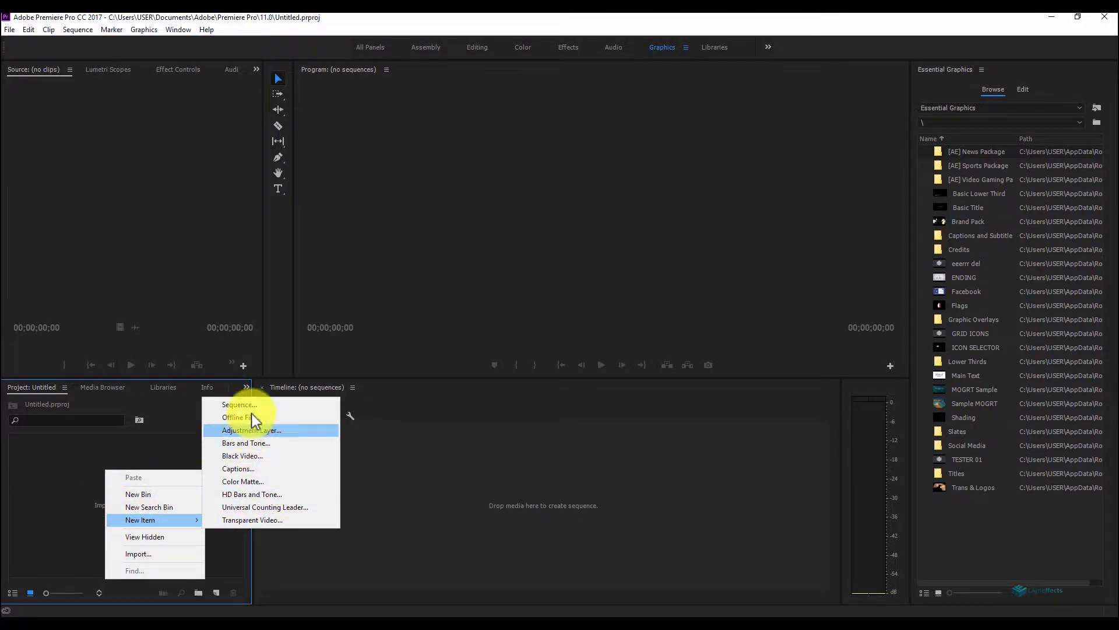
click(239, 404)
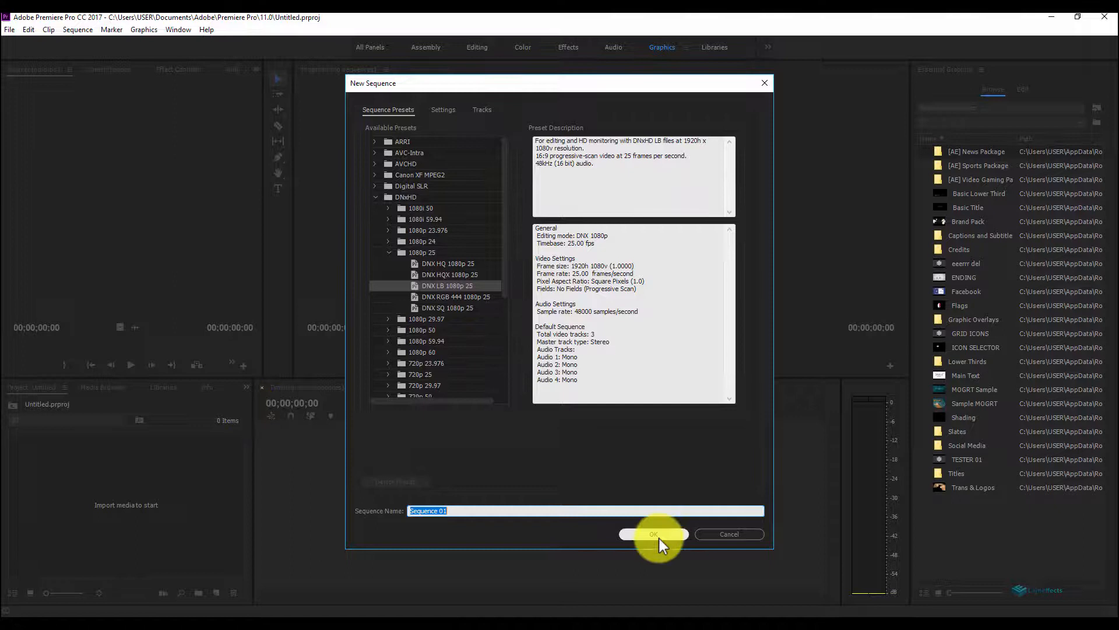
click(653, 534)
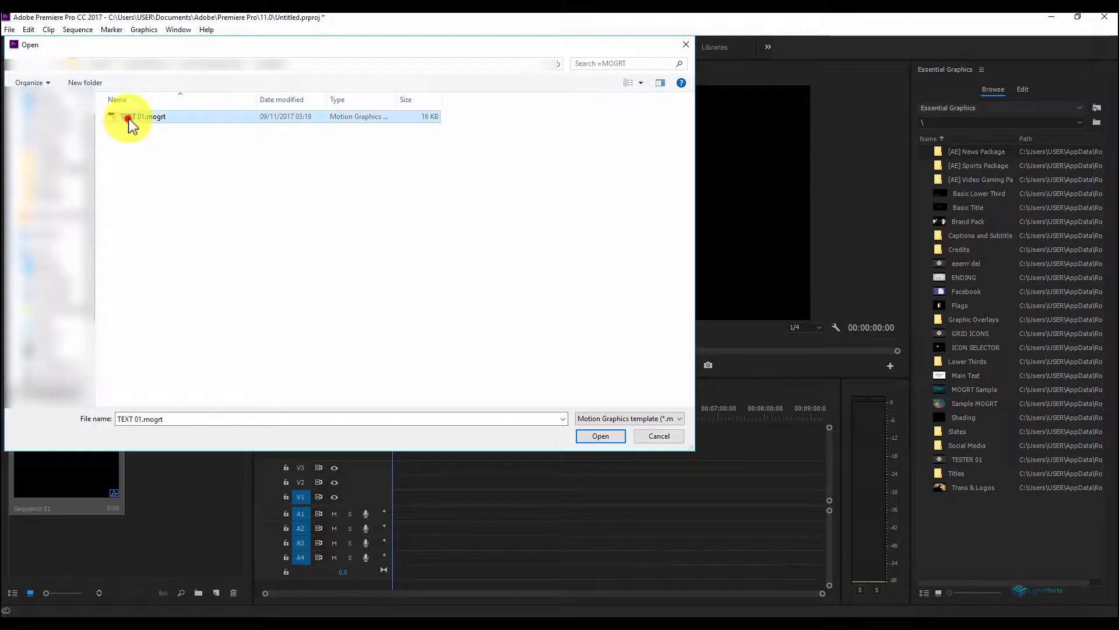
click(600, 435)
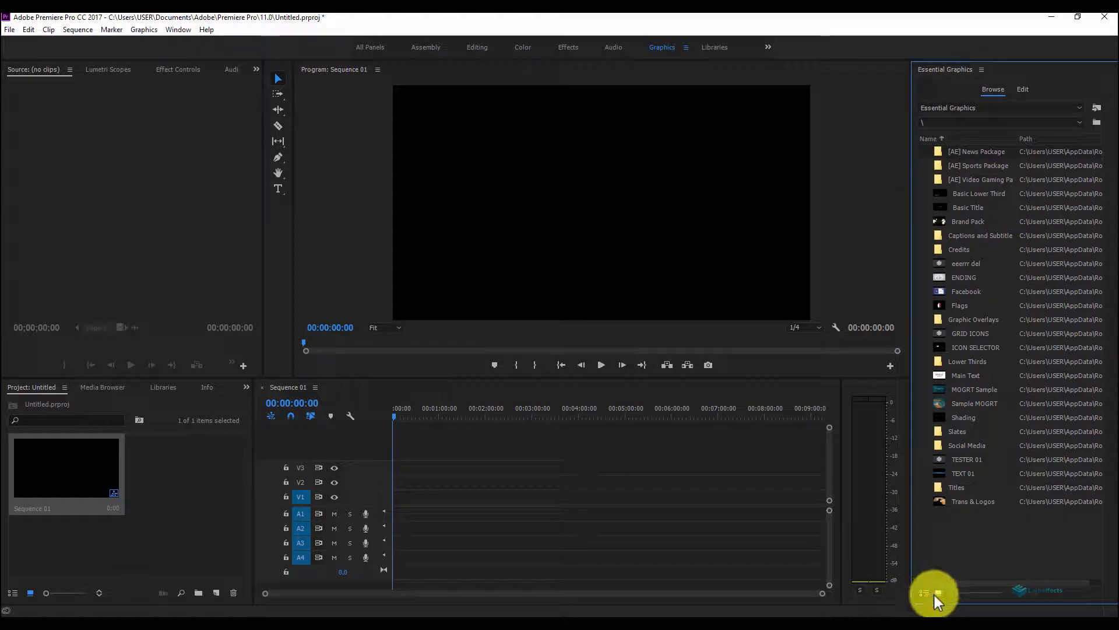
Place the TEXT 01 template at the start of Sequence 01 and select the clip.
click(937, 593)
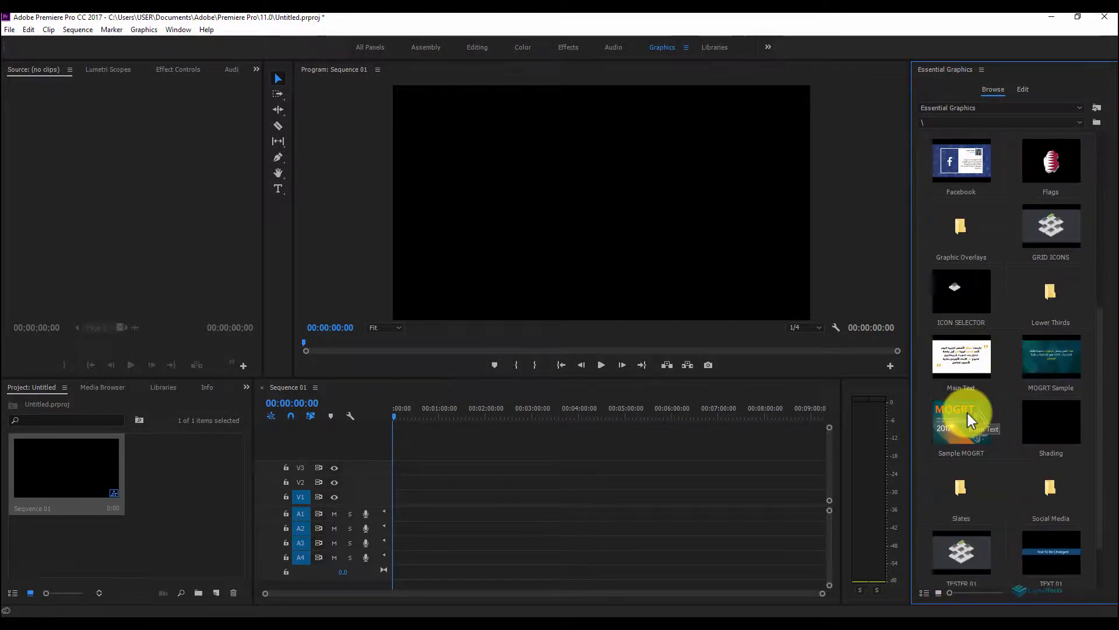
scroll(down, 3)
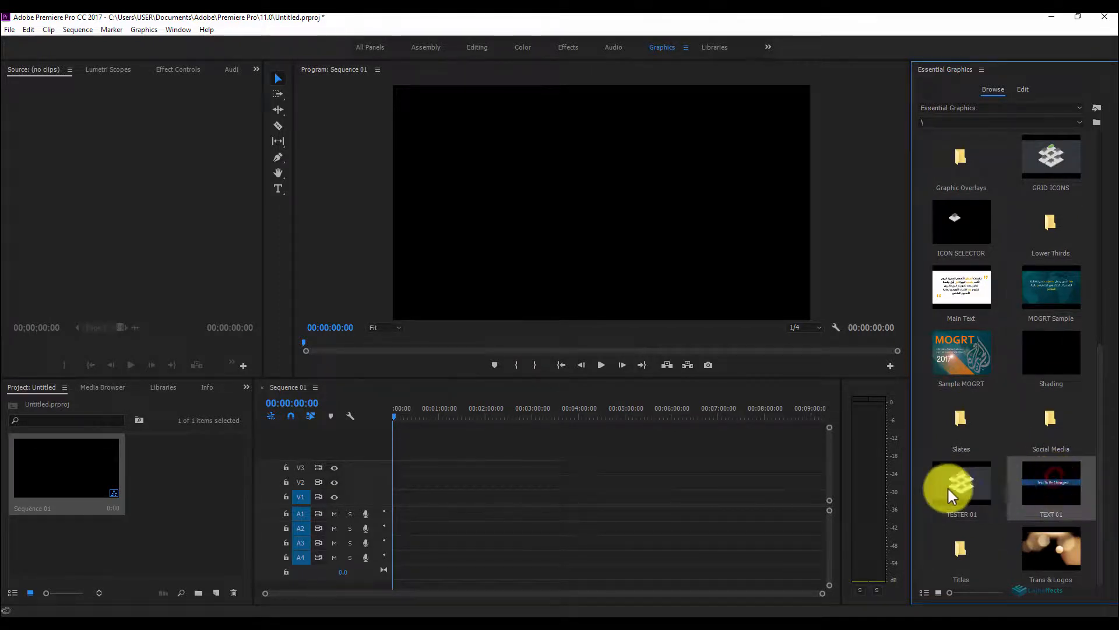
drag(961, 489, 398, 492)
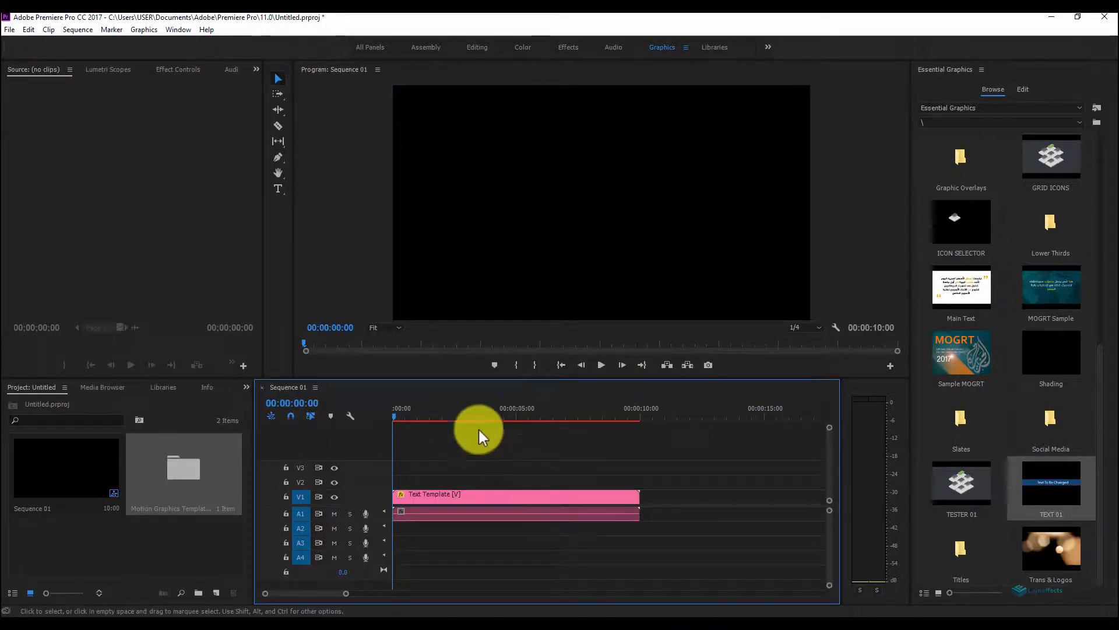
click(601, 365)
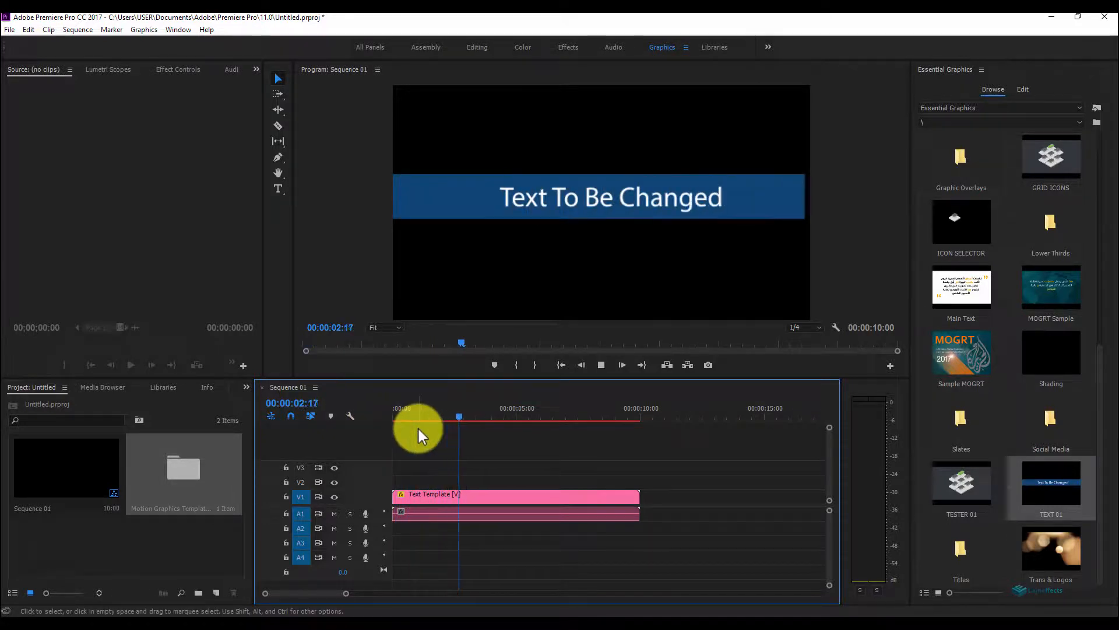
click(494, 416)
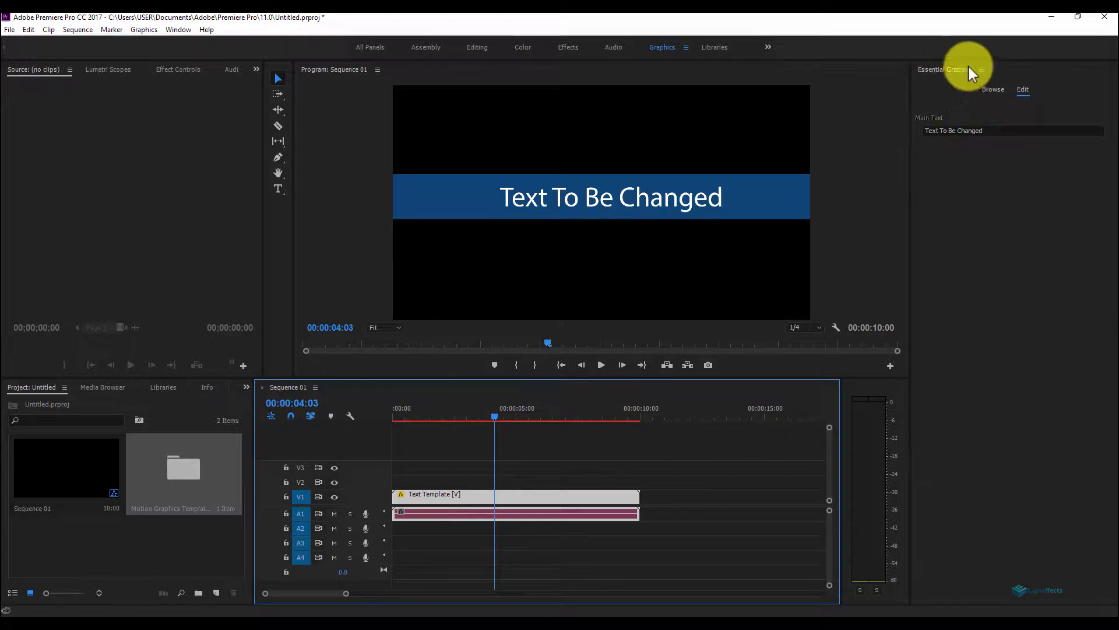
mouse_move(993, 93)
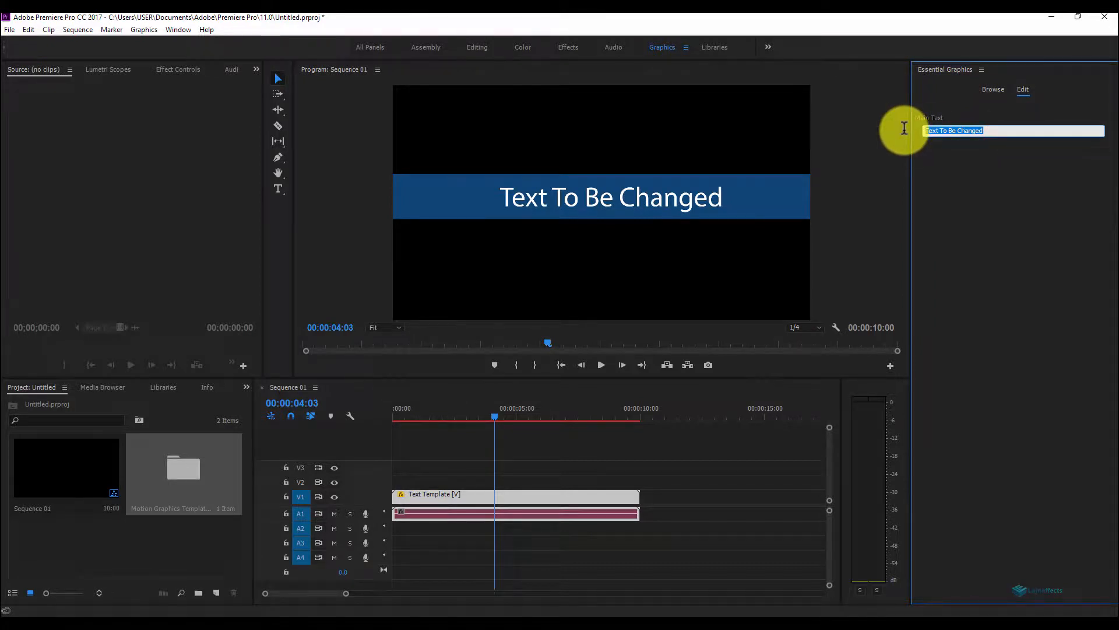
Change the clips' Main Text to 'My First Template' and 'My Second Template'.
text(My First Template)
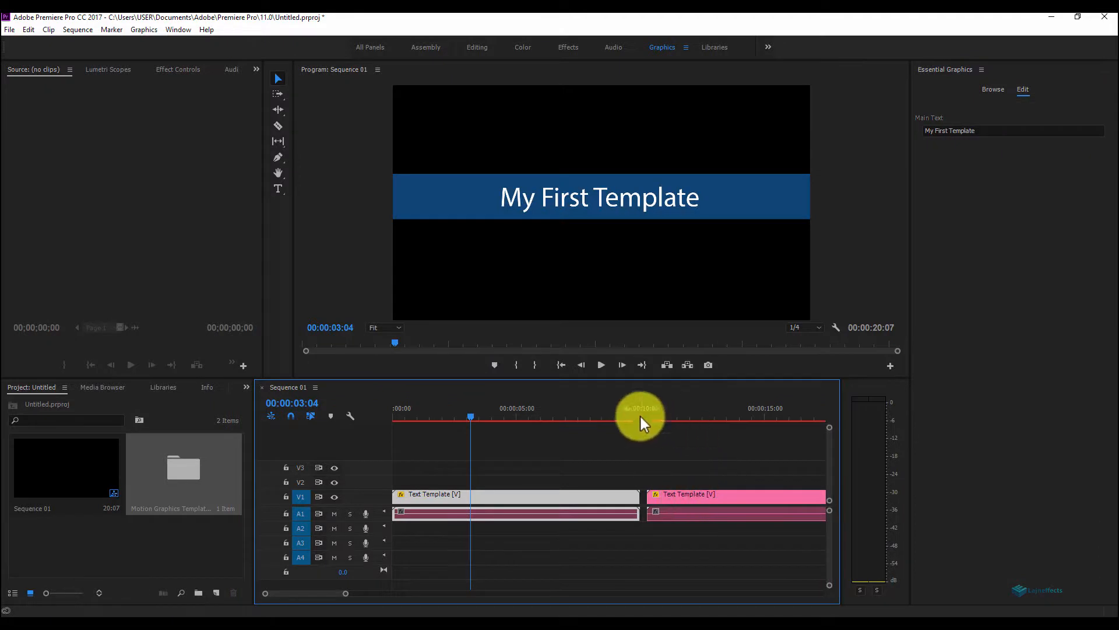
click(727, 497)
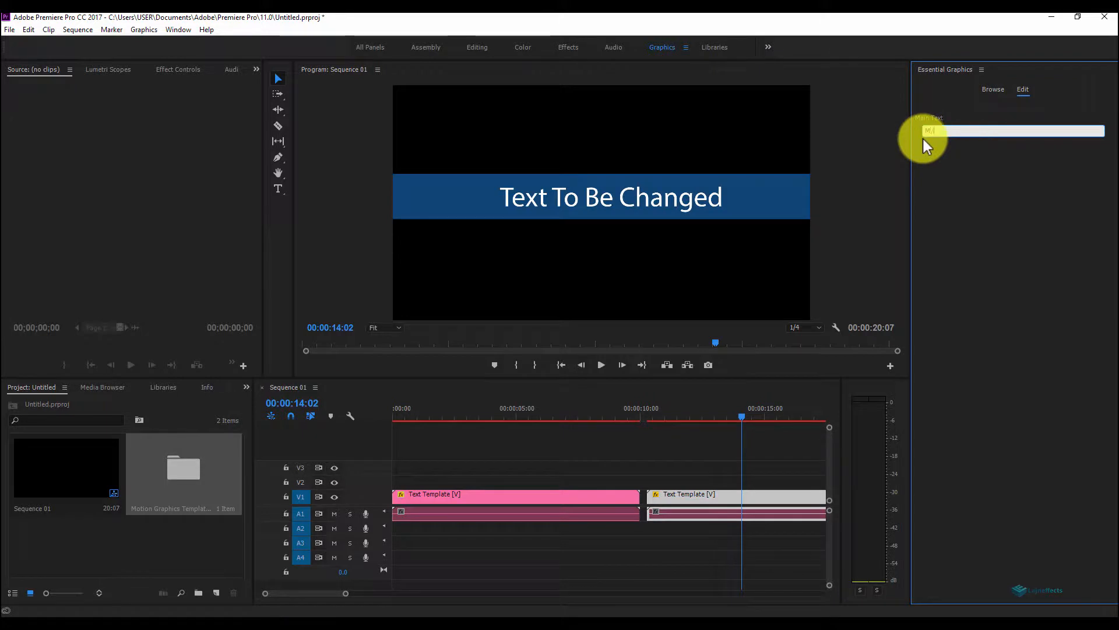
text(My Sed)
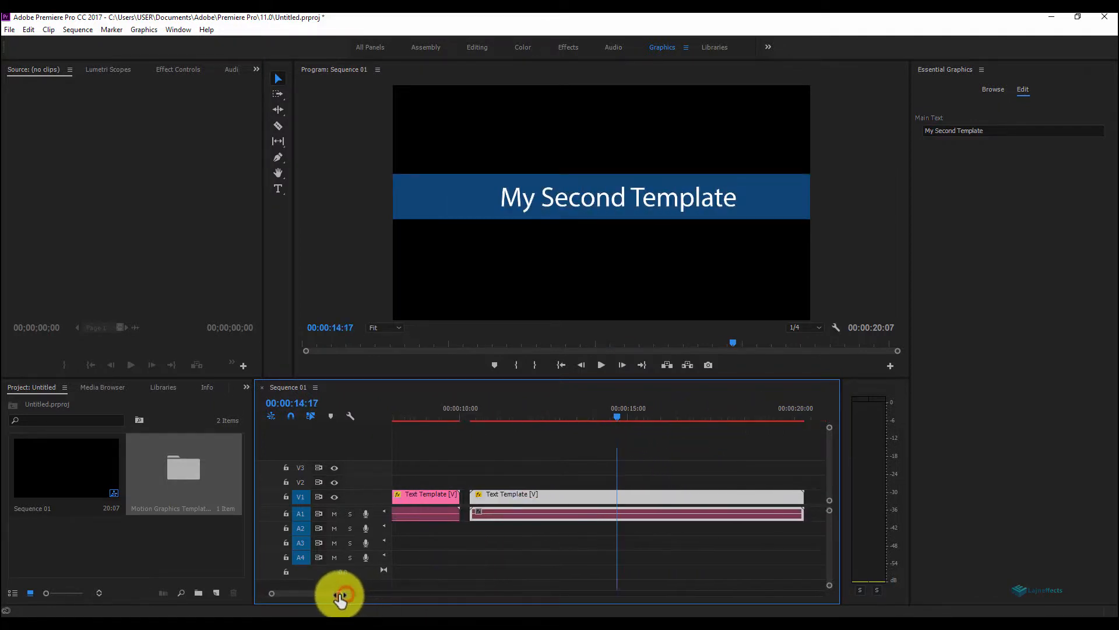
drag(339, 593, 369, 592)
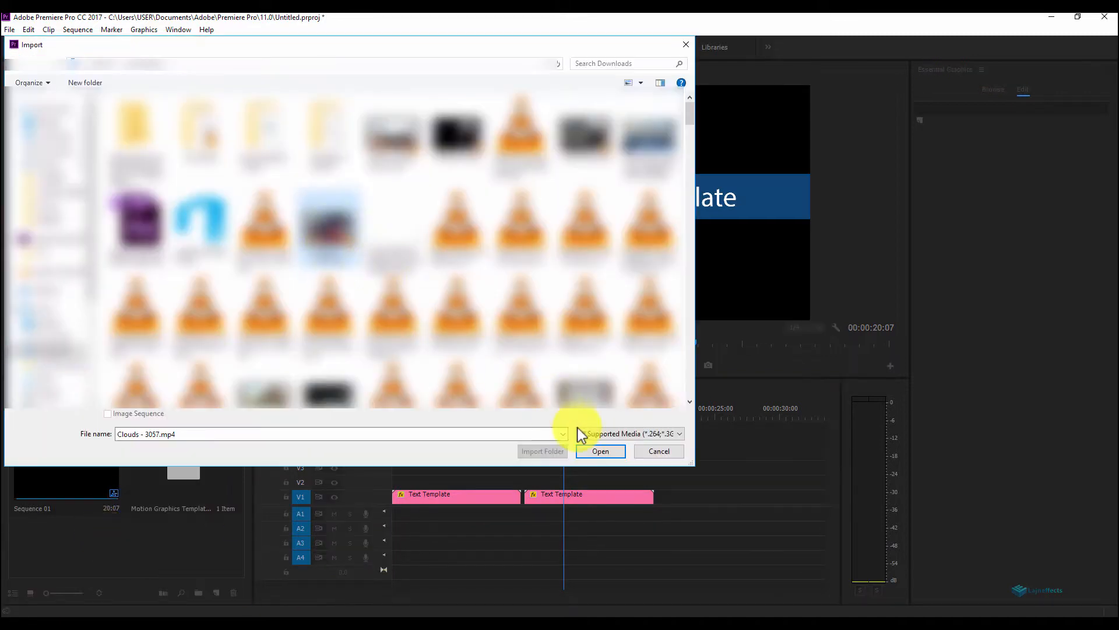
Import Clouds - 3057.mp4 beneath both titles and preview each over the clouds.
click(601, 451)
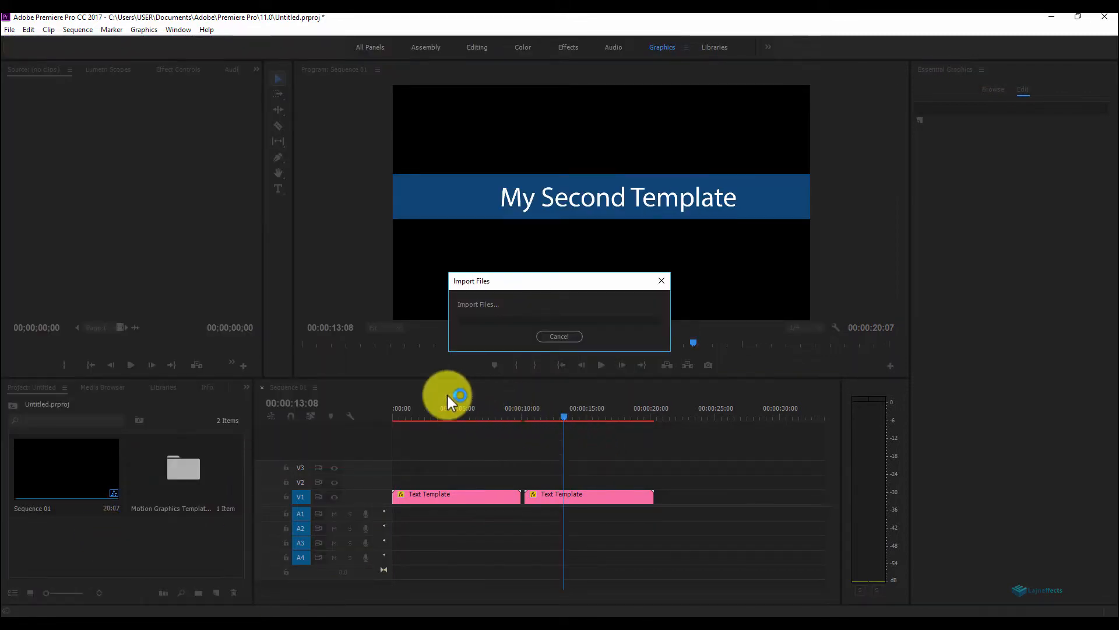
click(559, 336)
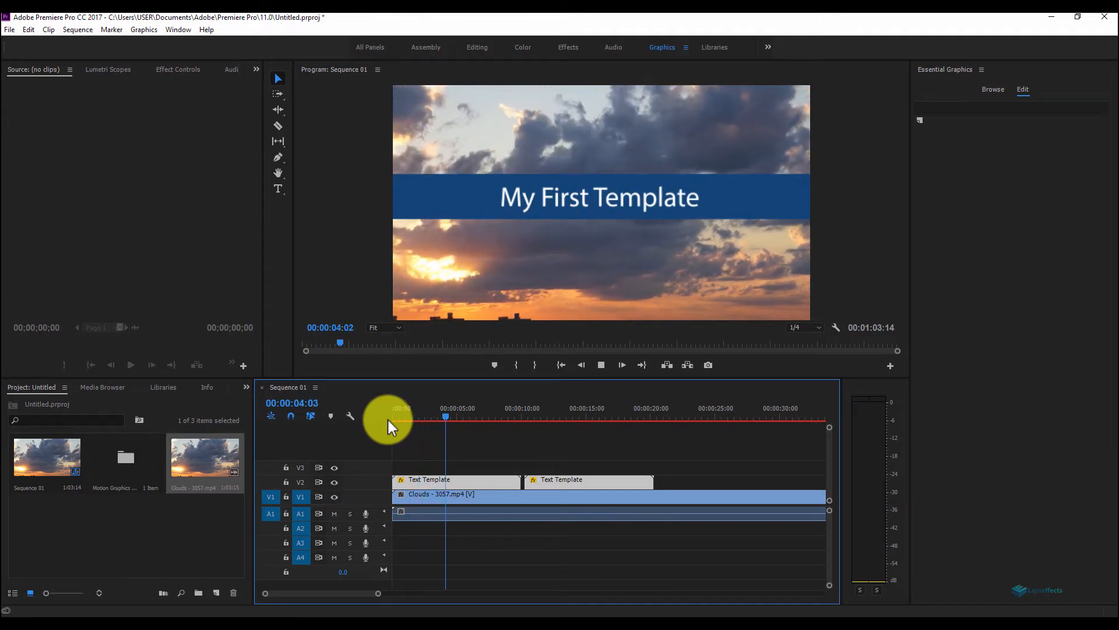
click(472, 417)
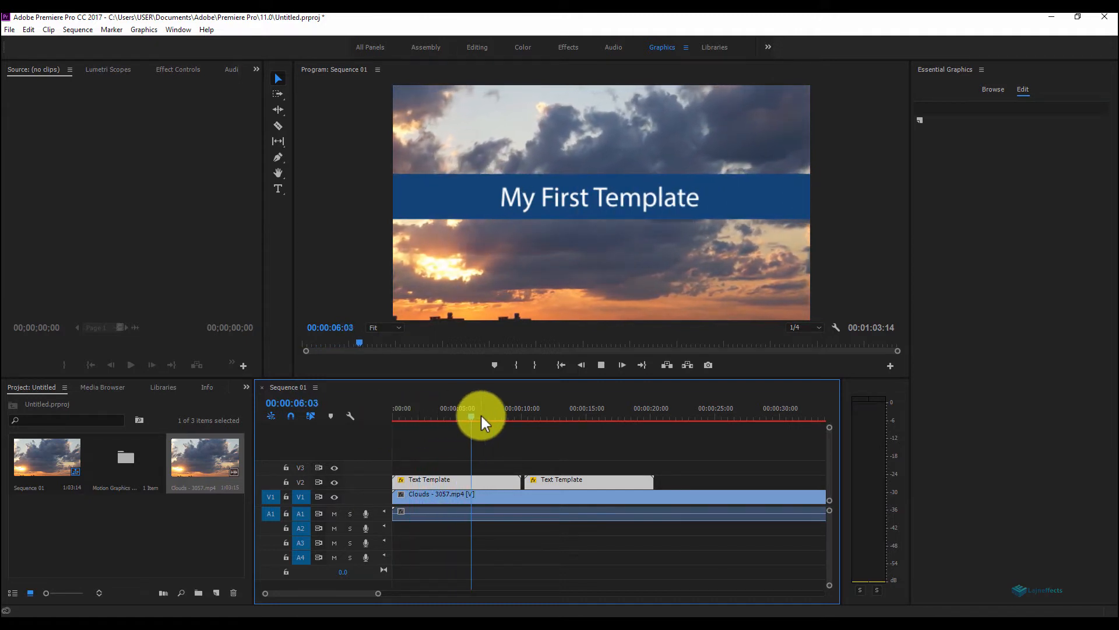
drag(471, 418, 497, 418)
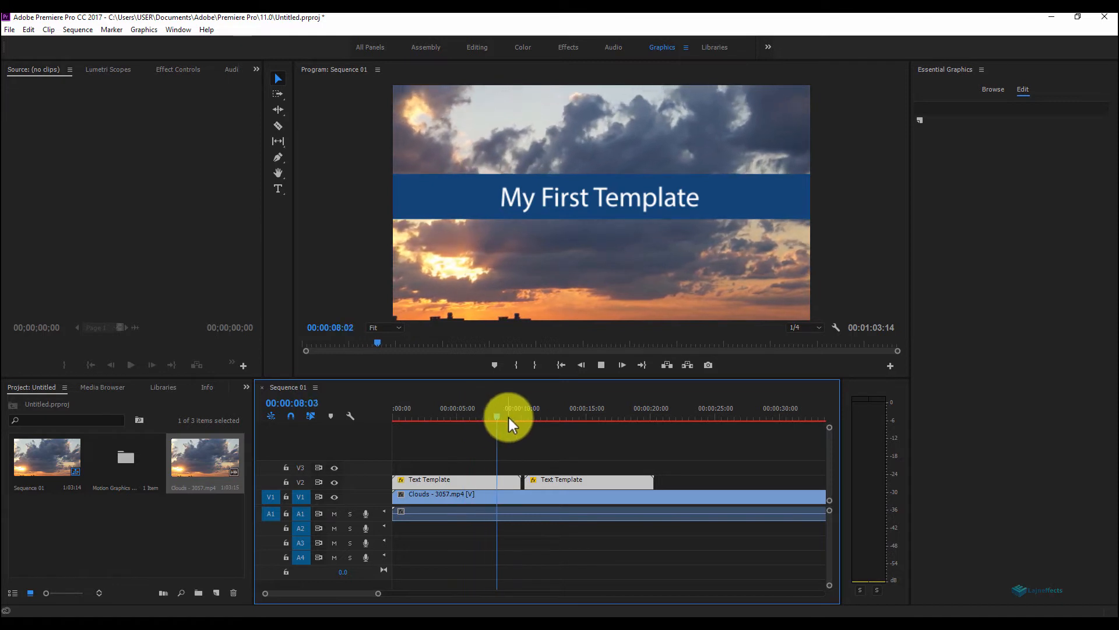
click(589, 417)
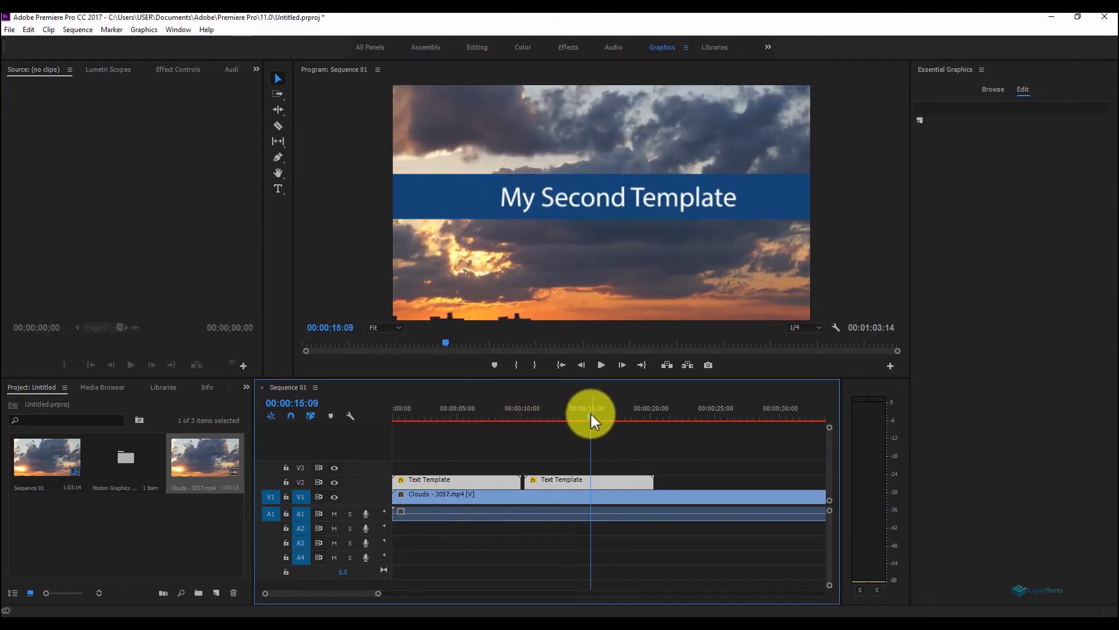